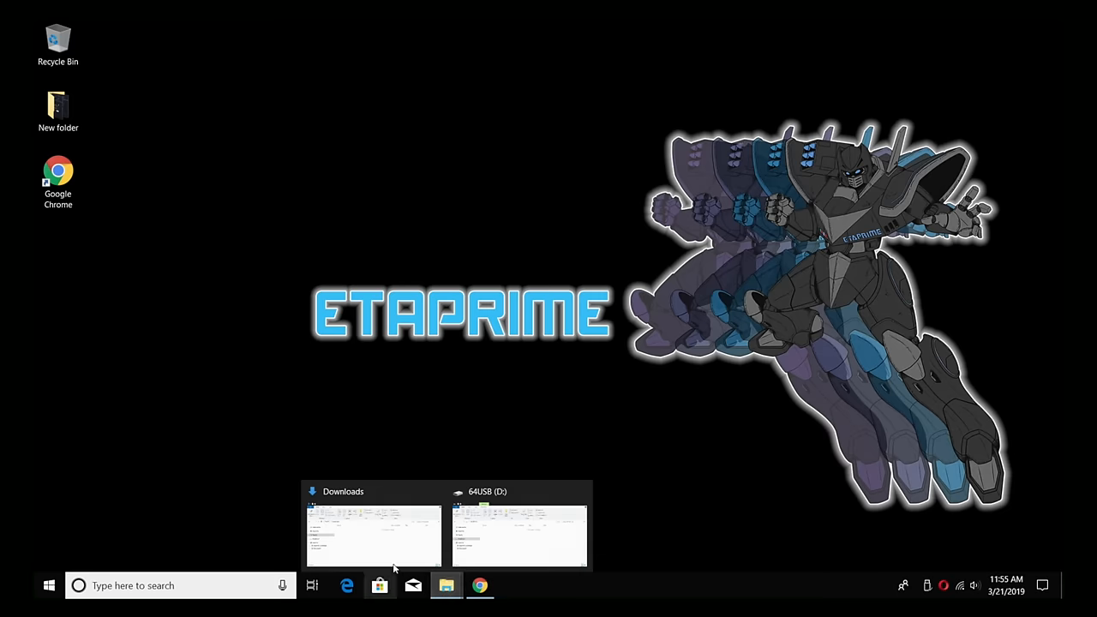
- Show the empty 64USB (D:) drive in File Explorer and return to the LibreELEC downloads page
left_click(517, 531)
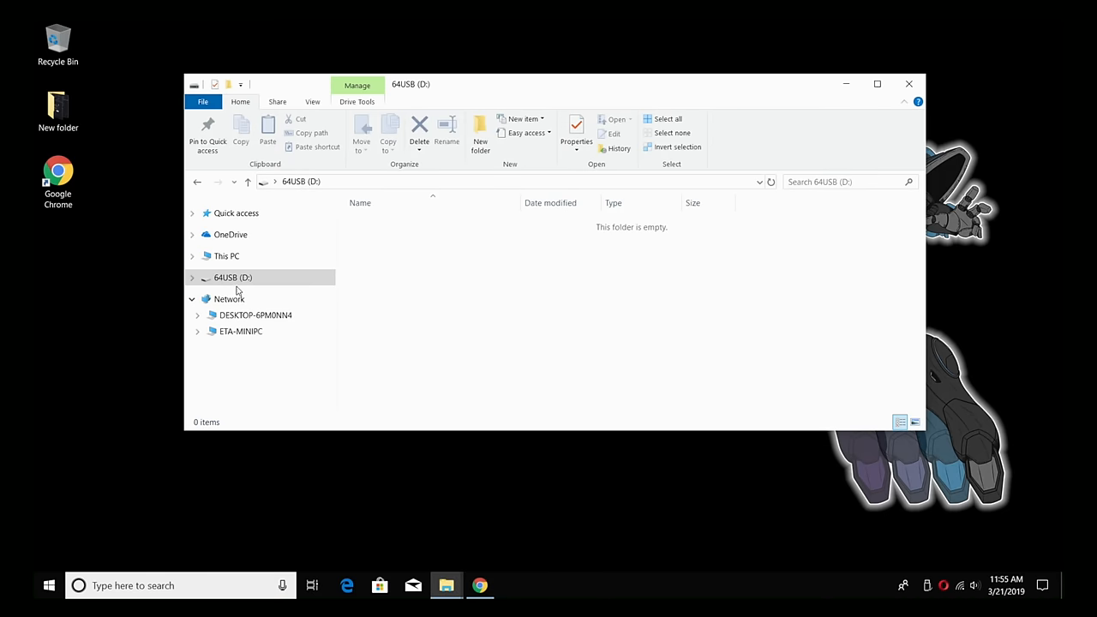
left_click(233, 278)
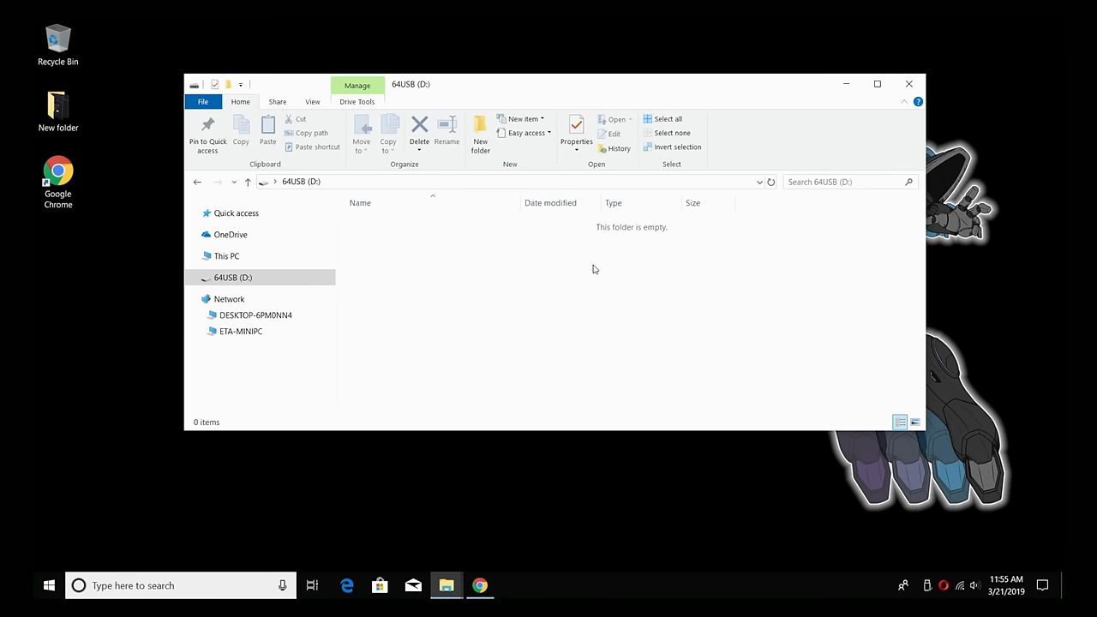
mouse_move(514, 290)
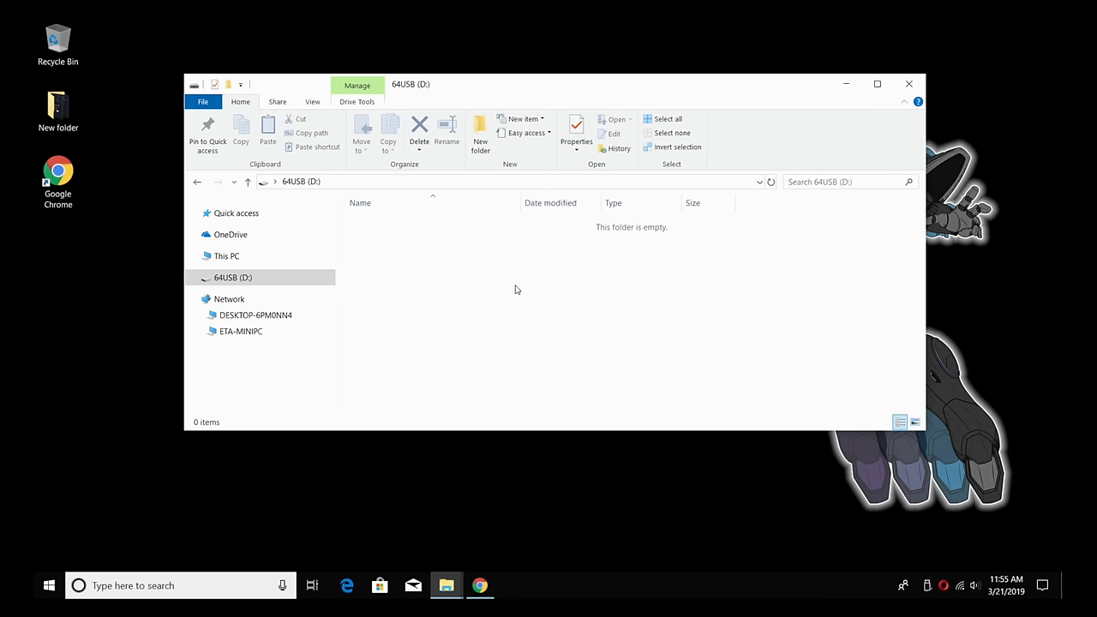
left_click(908, 84)
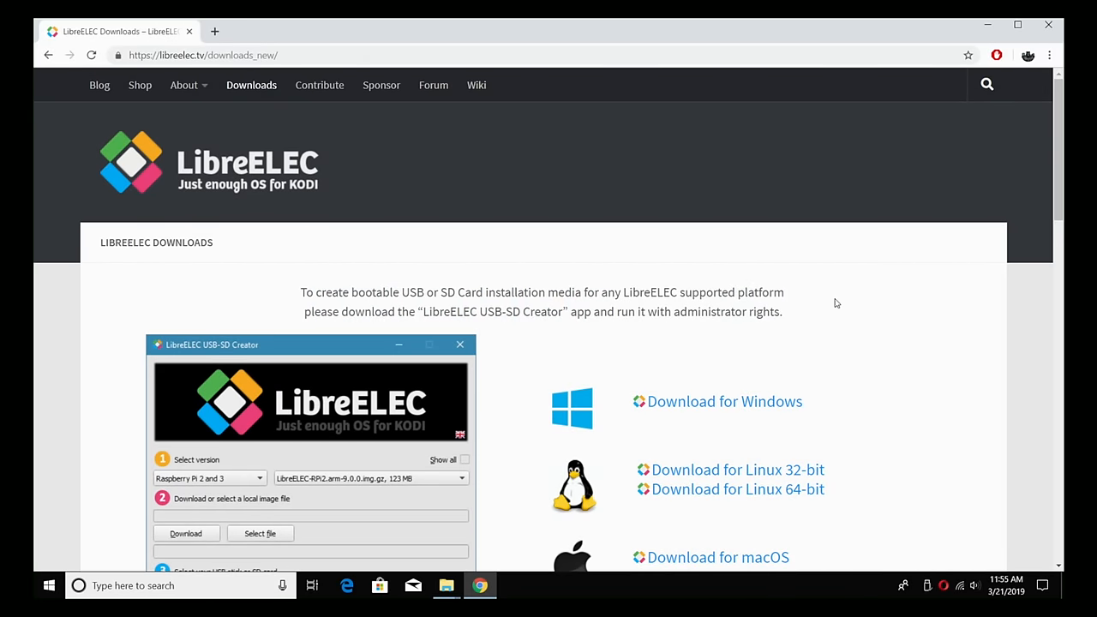
- Download the LibreELEC USB-SD Creator for Windows to the desktop
scroll("down", 3)
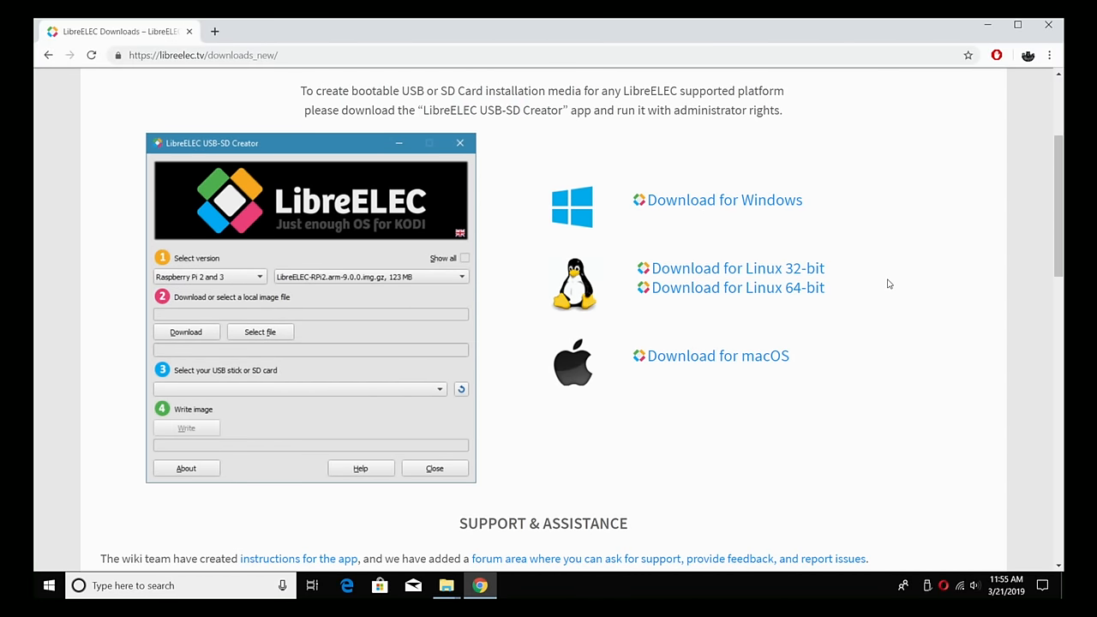
mouse_move(737, 268)
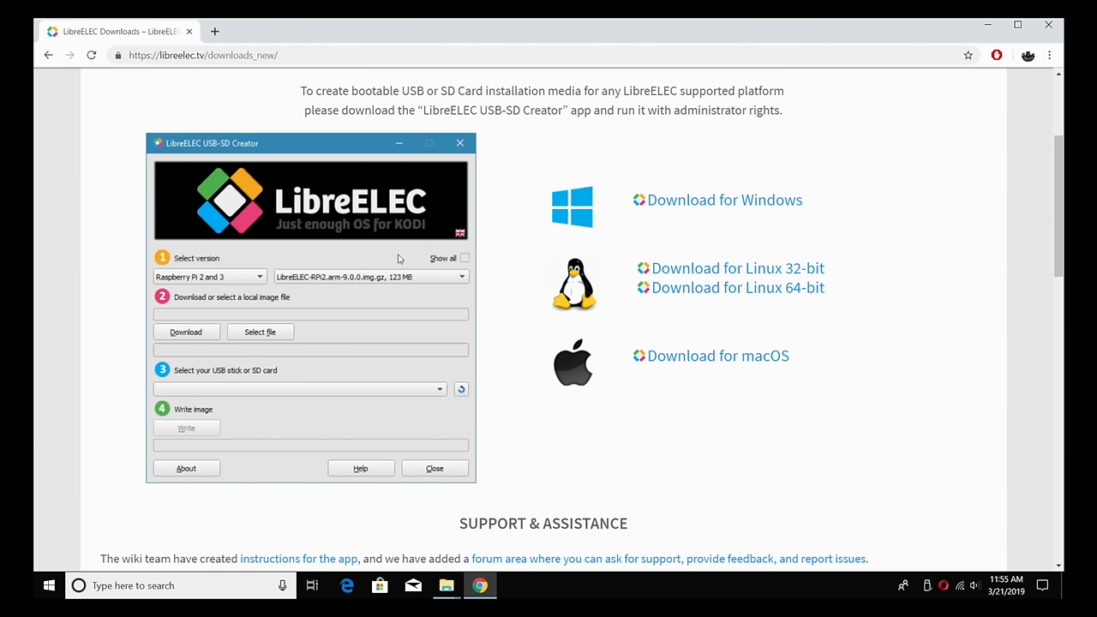
mouse_move(718, 355)
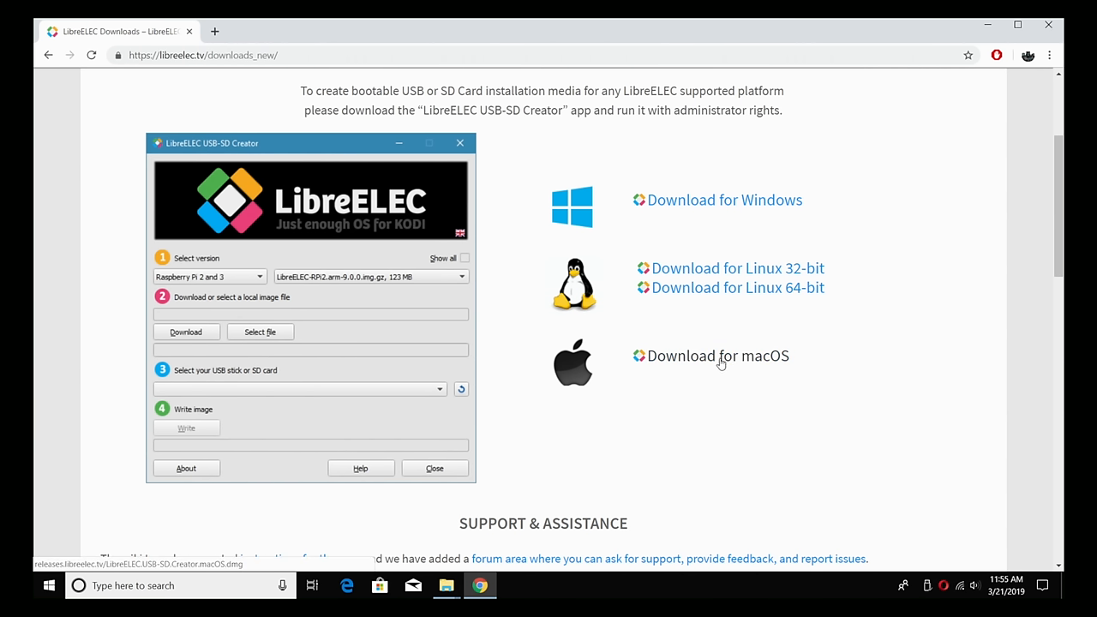
mouse_move(754, 287)
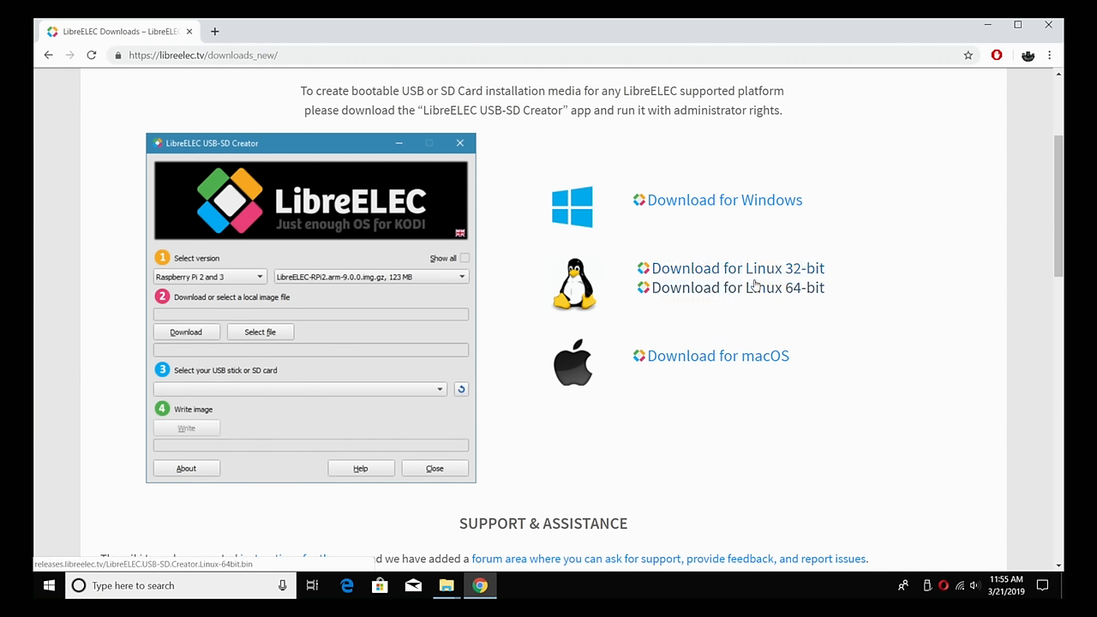
mouse_move(702, 204)
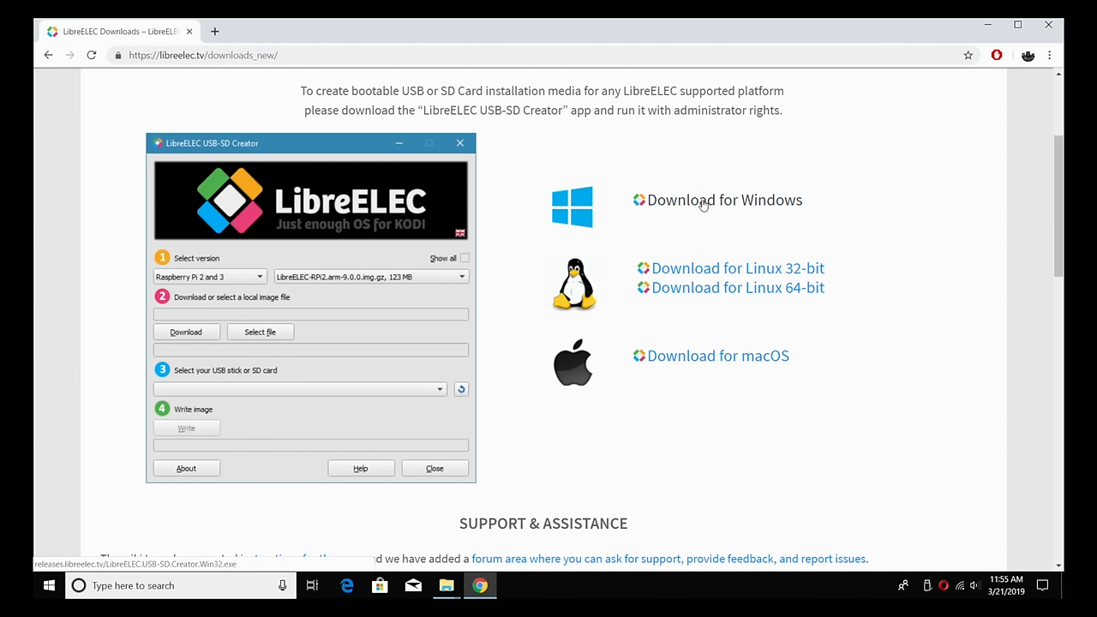
left_click(723, 198)
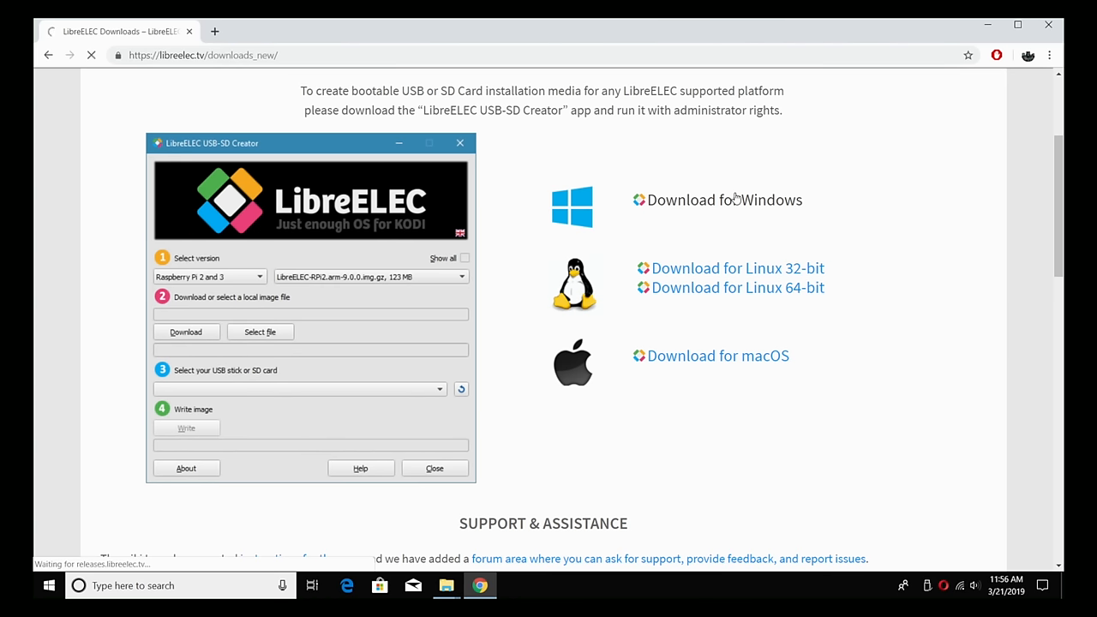
left_click(723, 199)
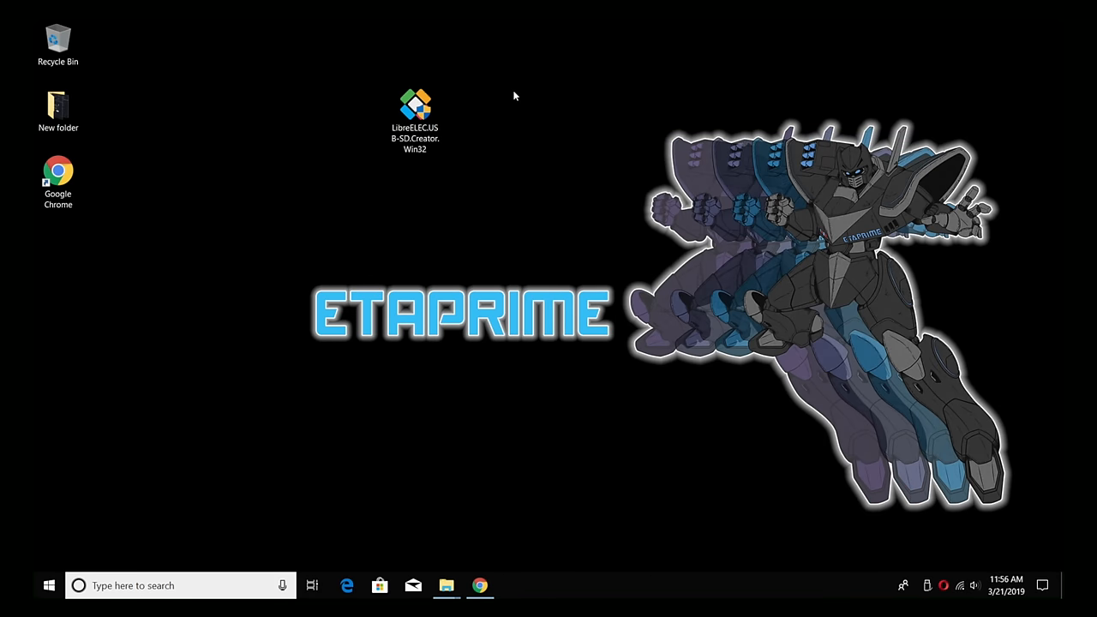
- Launch the downloaded LibreELEC USB-SD Creator from the desktop
left_click(415, 120)
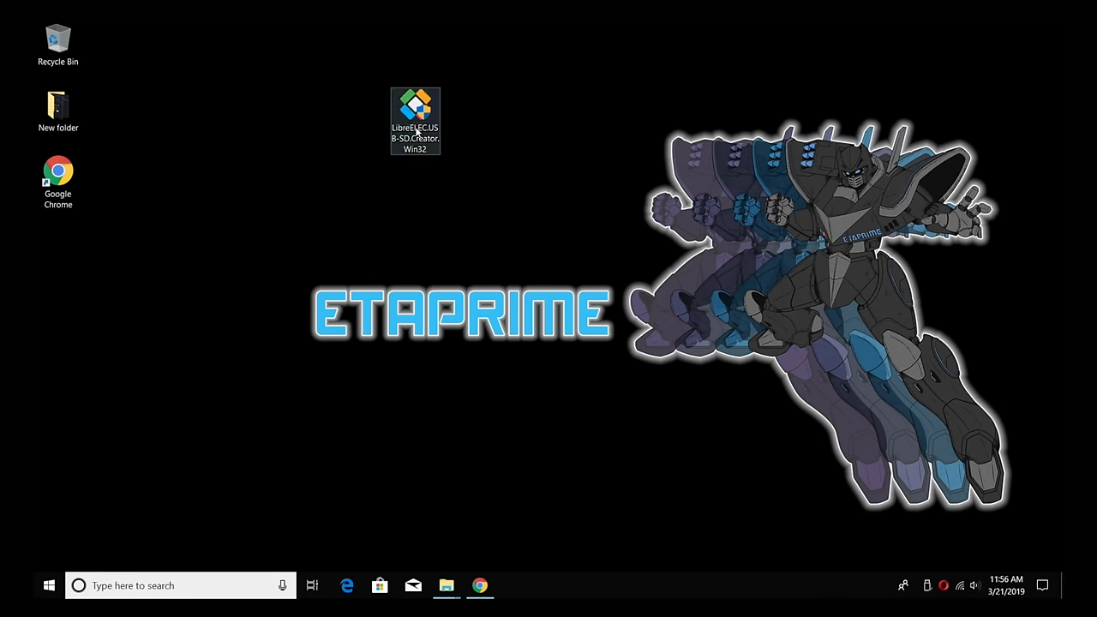
left_click(510, 106)
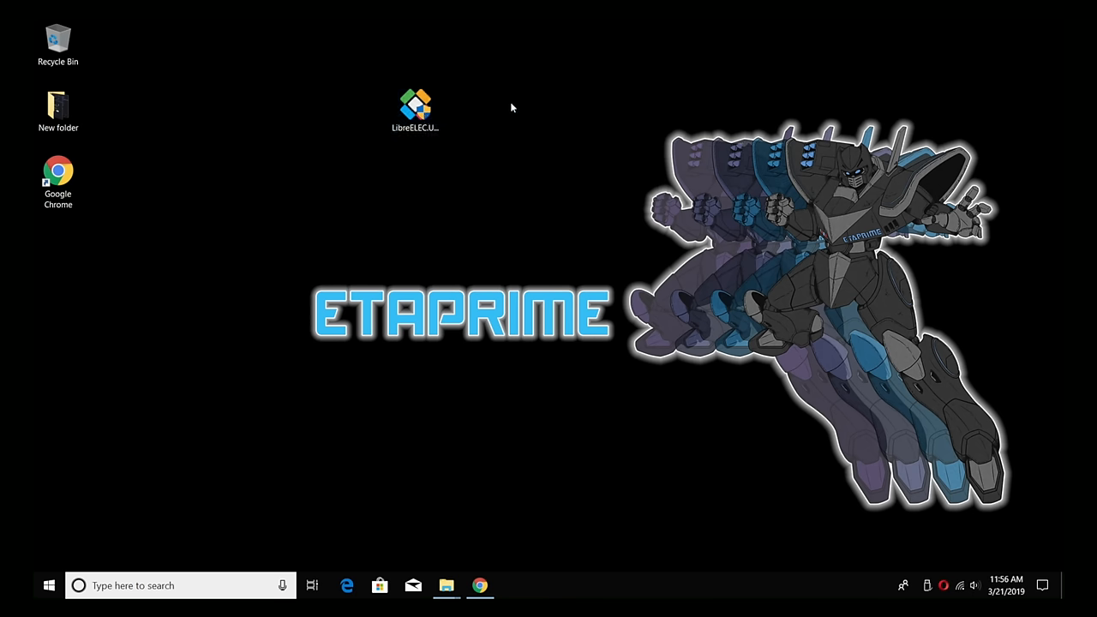
double_click(415, 106)
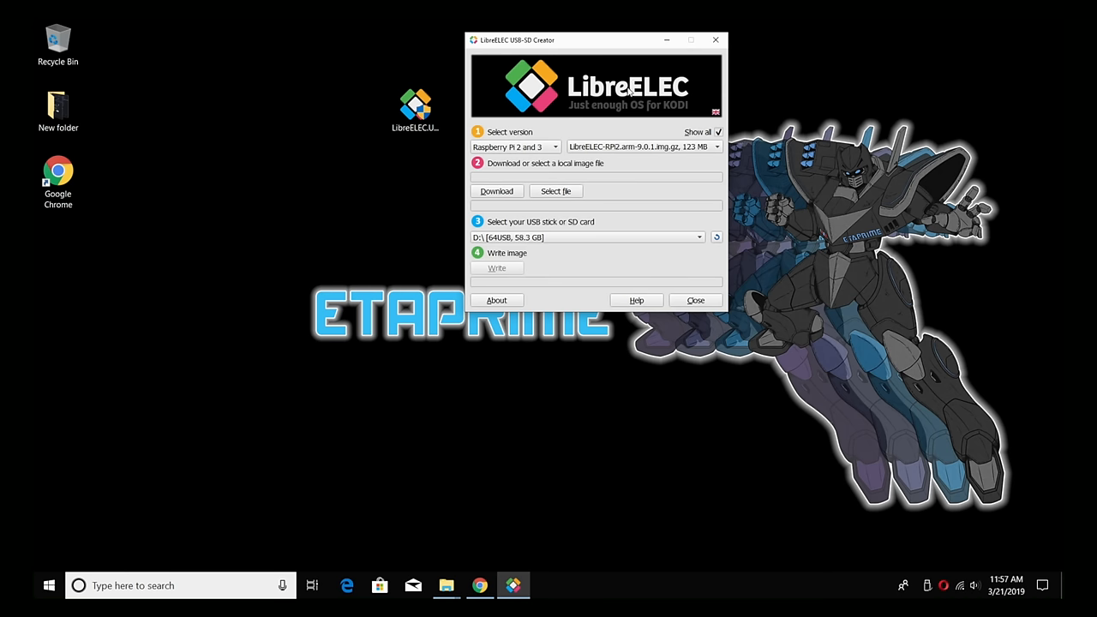
mouse_move(497, 140)
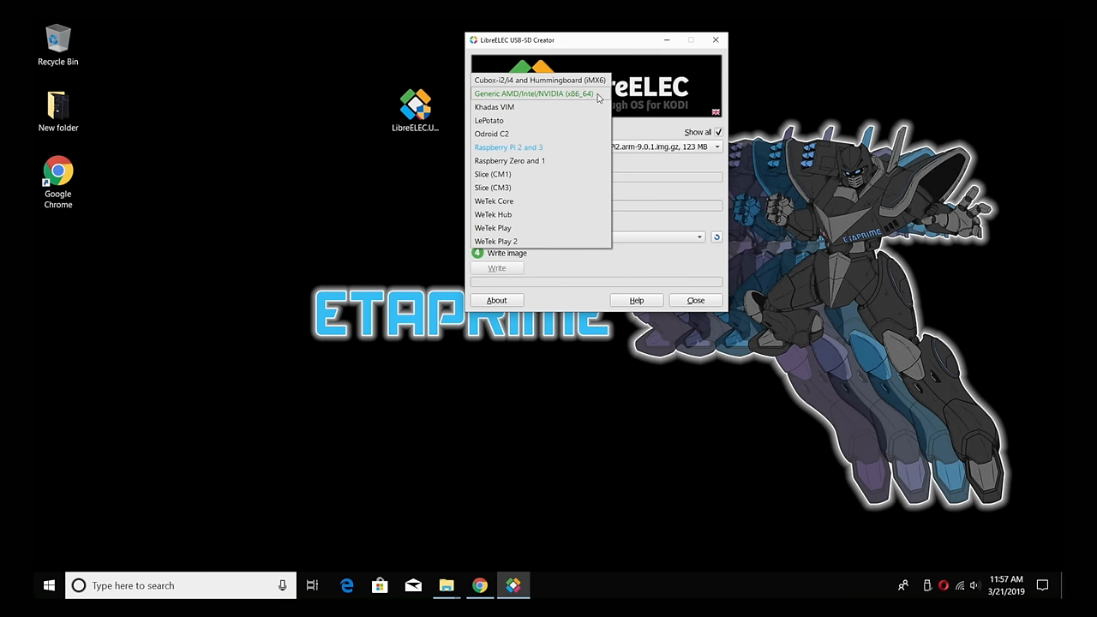
- Choose the Generic AMD/Intel/NVIDIA x86_64 build and the 9.0.1 image
left_click(533, 93)
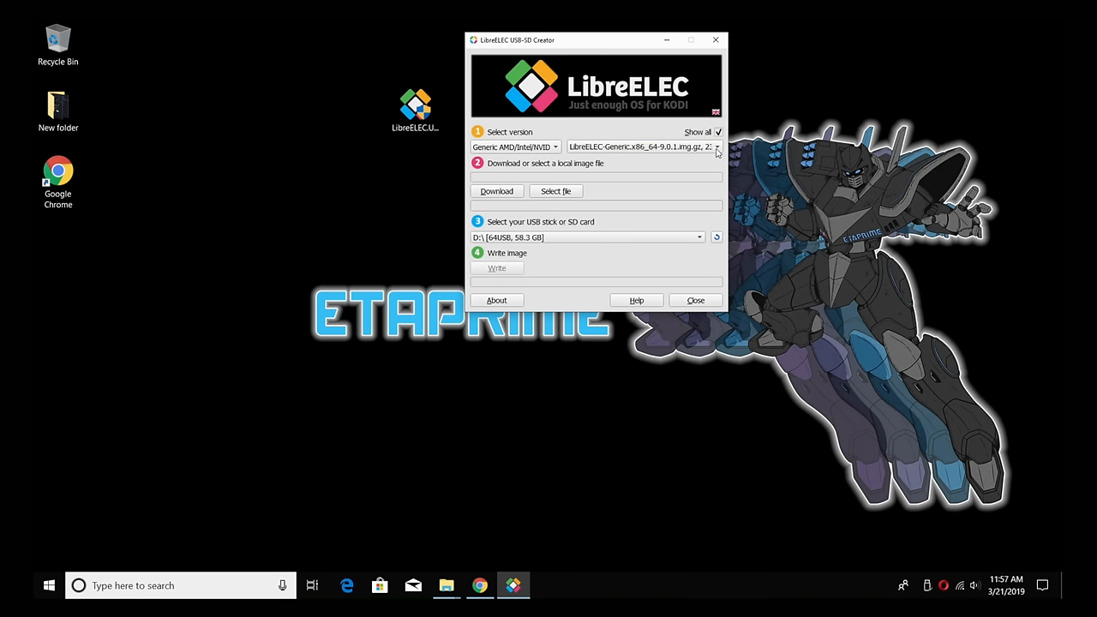
left_click(716, 148)
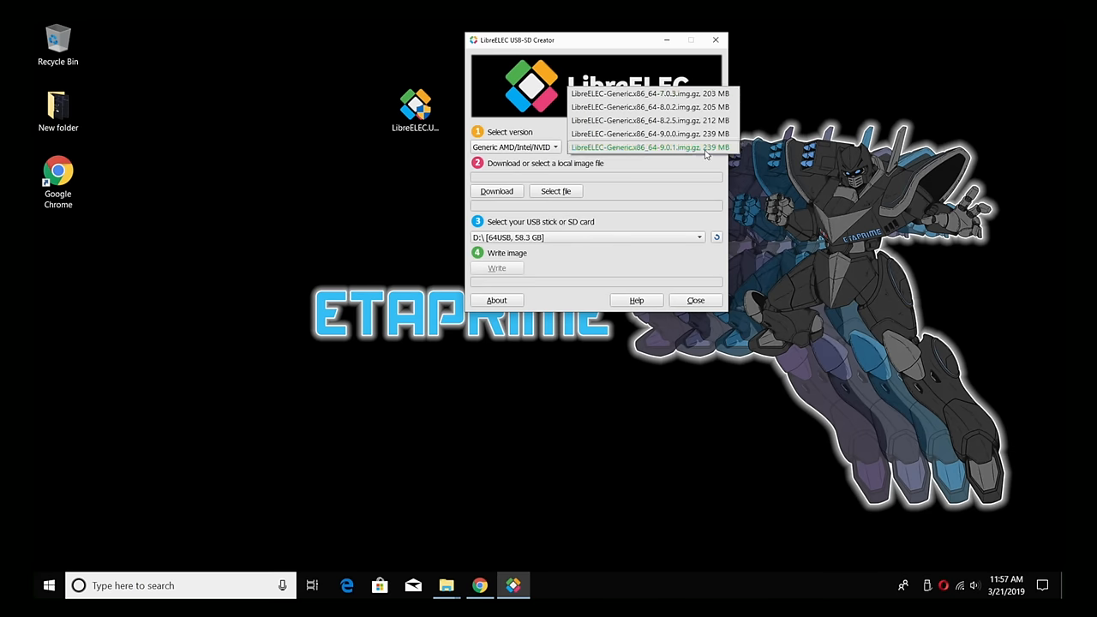
left_click(643, 147)
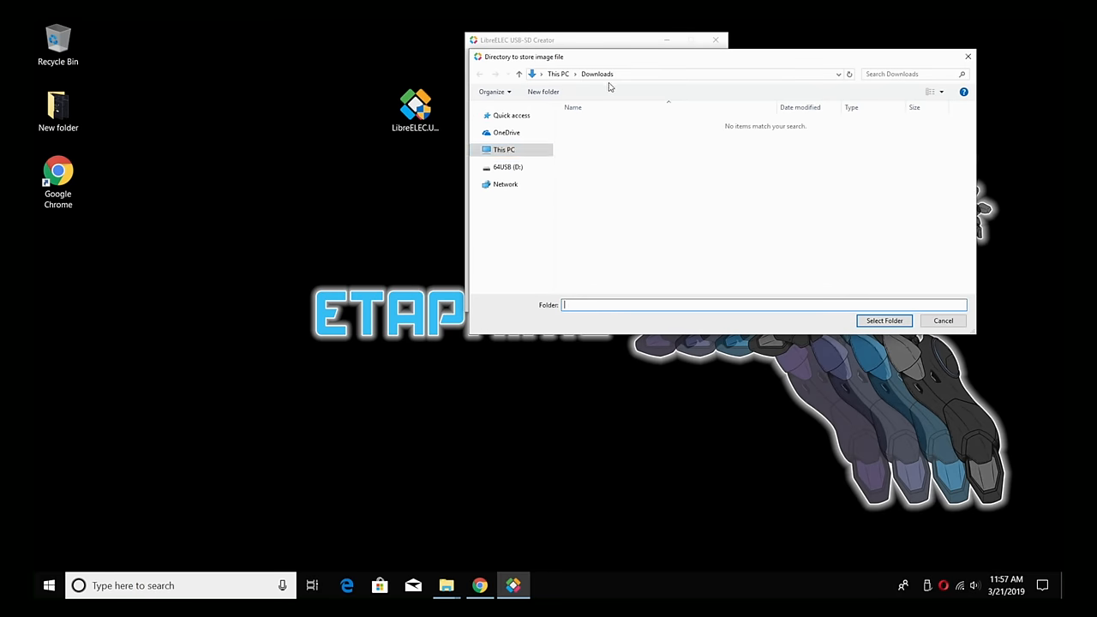
mouse_move(613, 113)
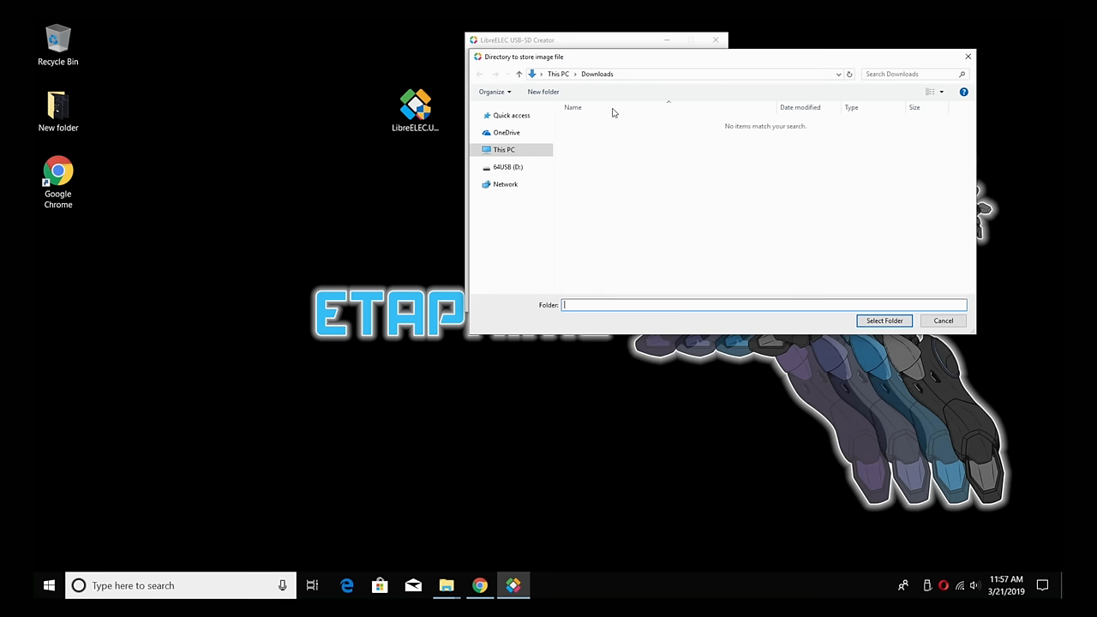
- Download the 9.0.1 Generic image into Downloads and pick it as the local image file
left_click(884, 320)
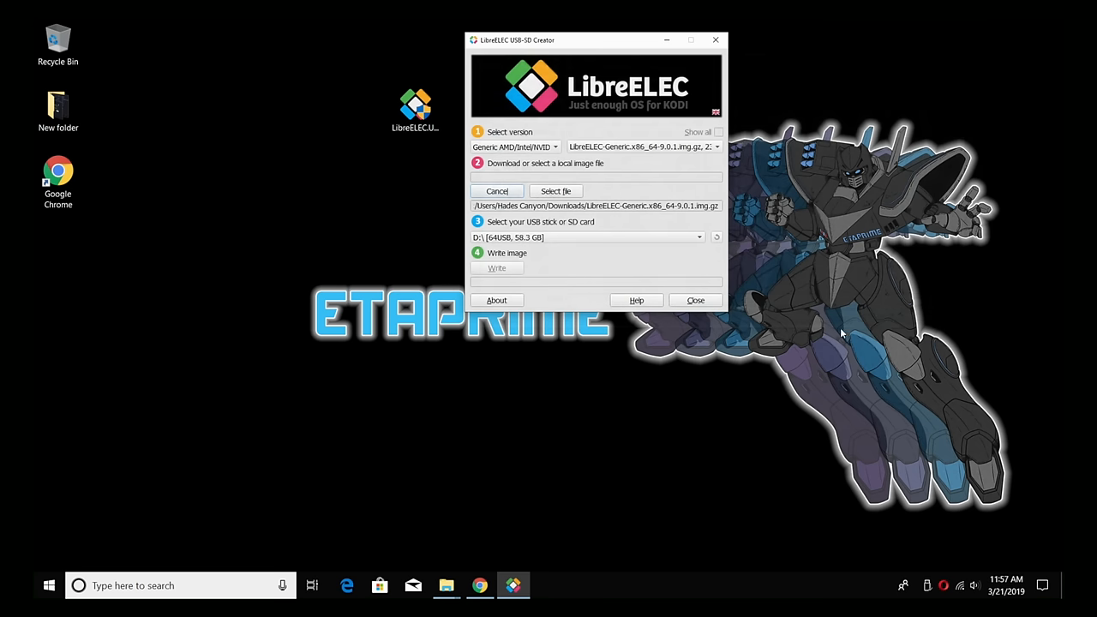
mouse_move(617, 197)
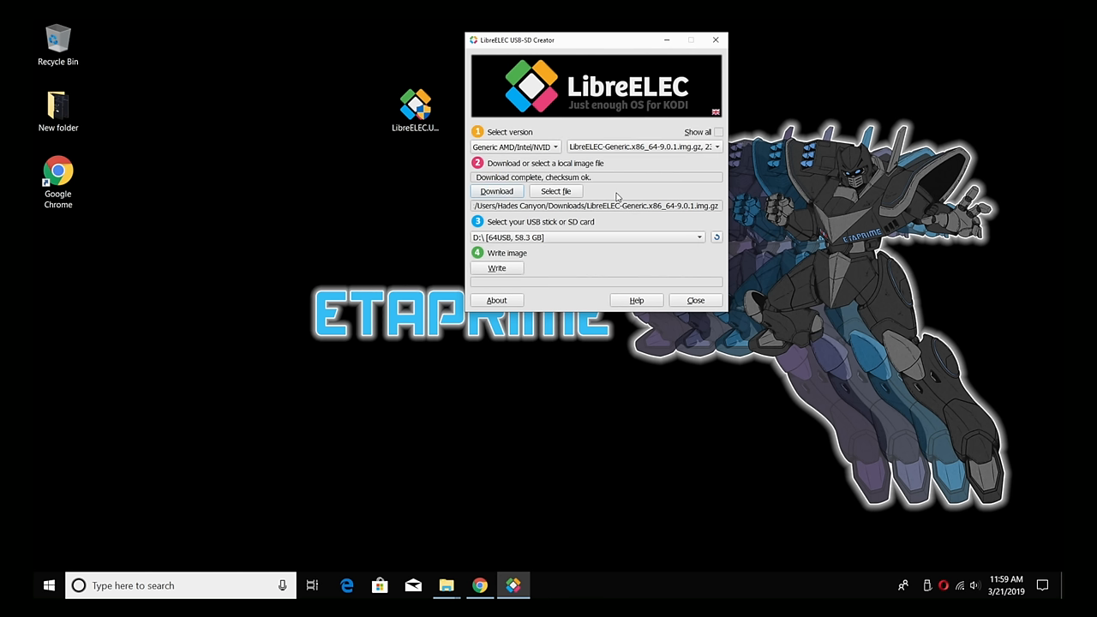
mouse_move(624, 185)
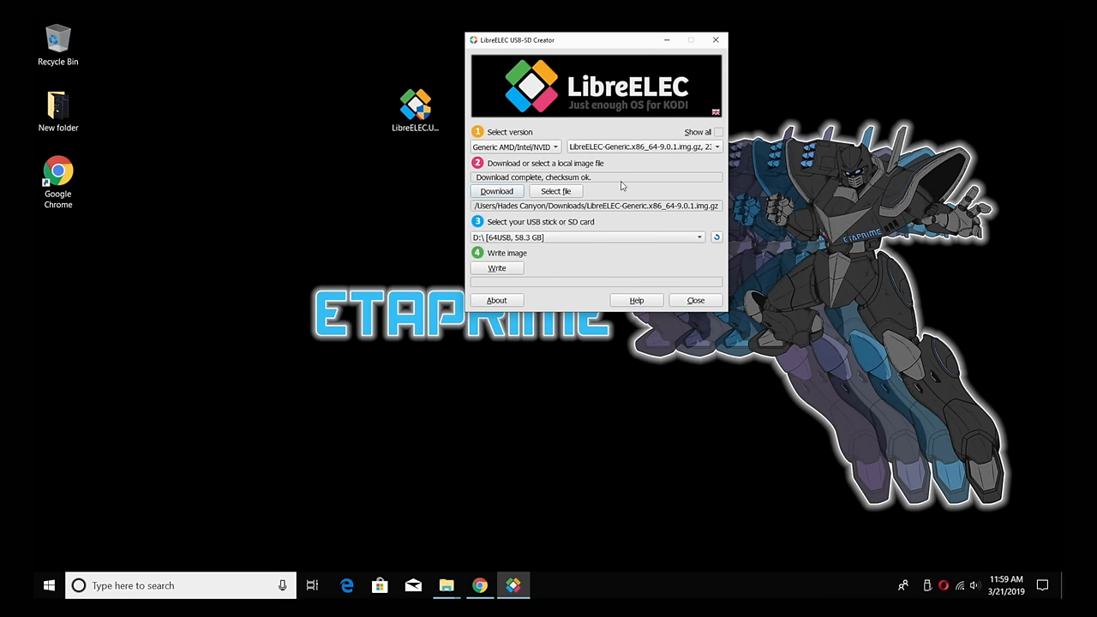
mouse_move(648, 183)
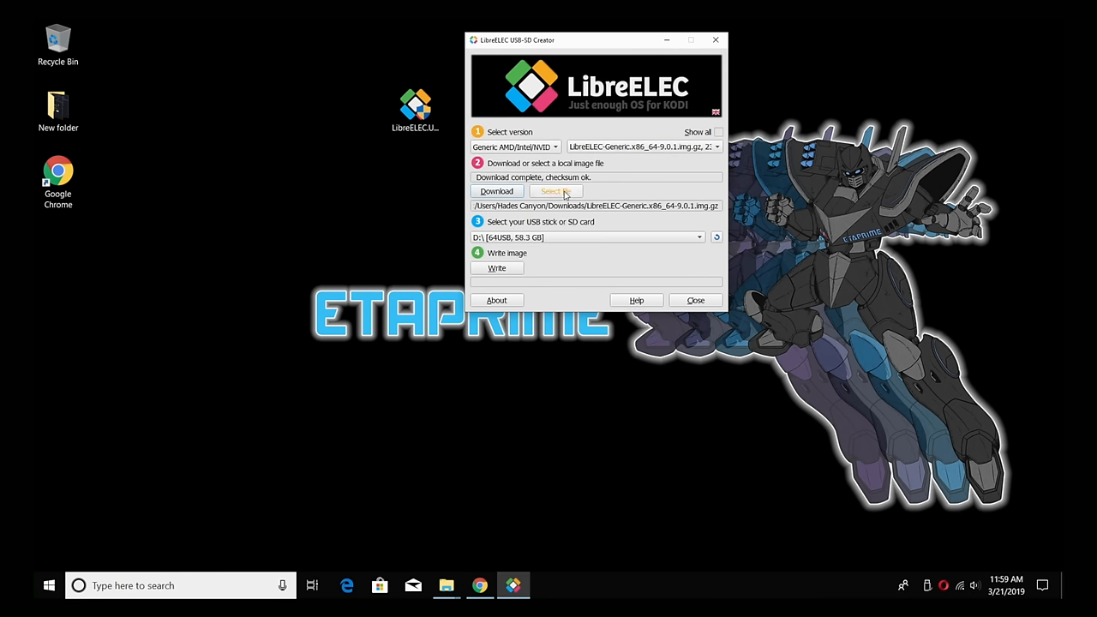
left_click(556, 192)
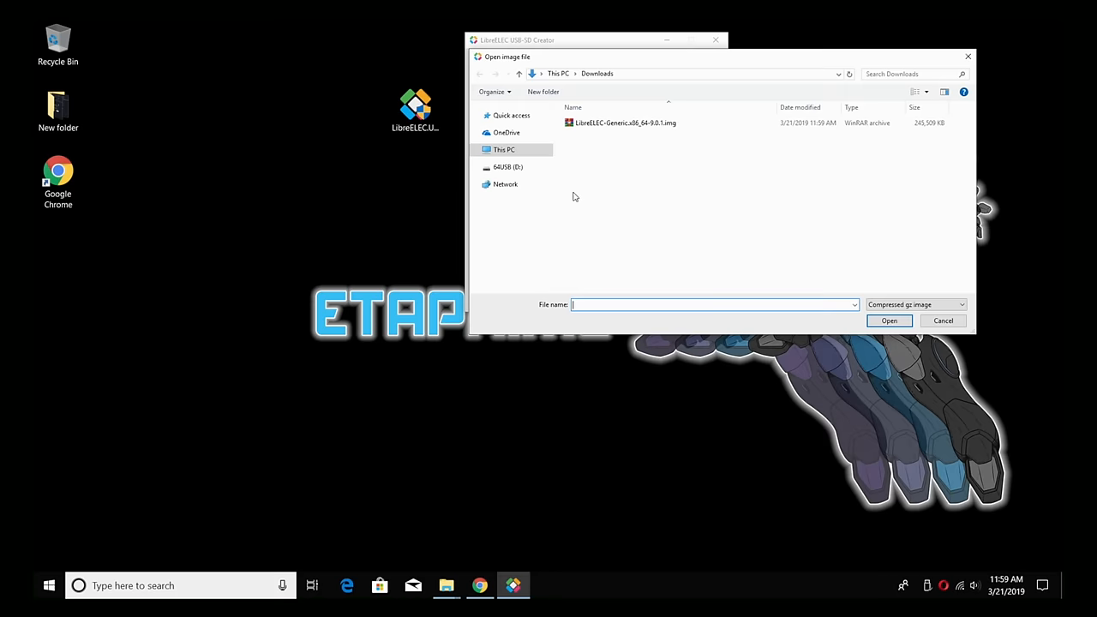
mouse_move(676, 123)
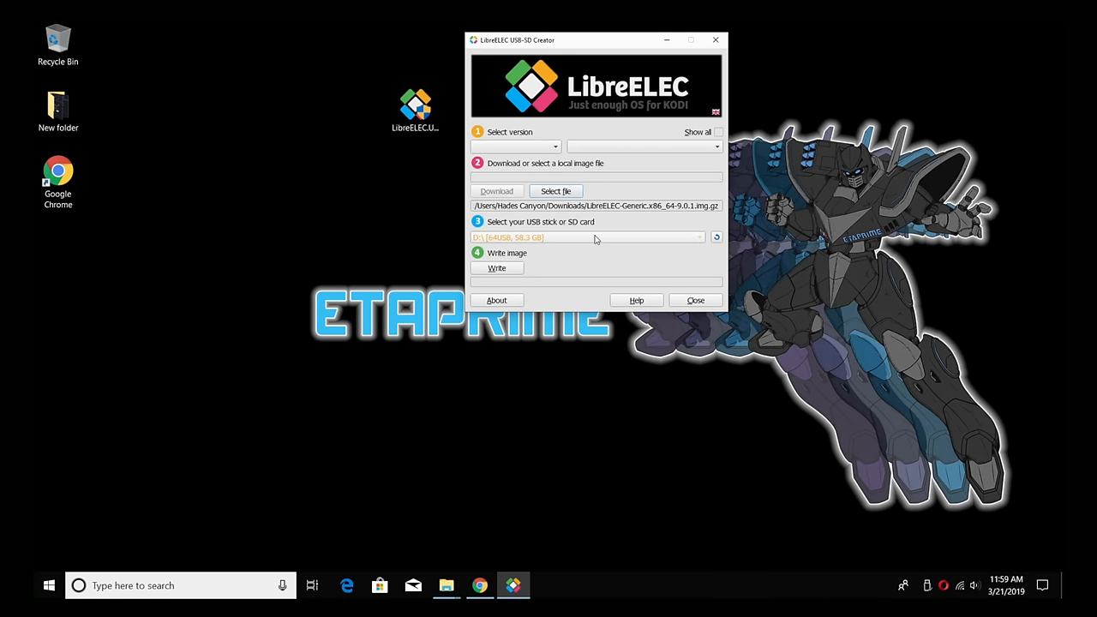
mouse_move(594, 240)
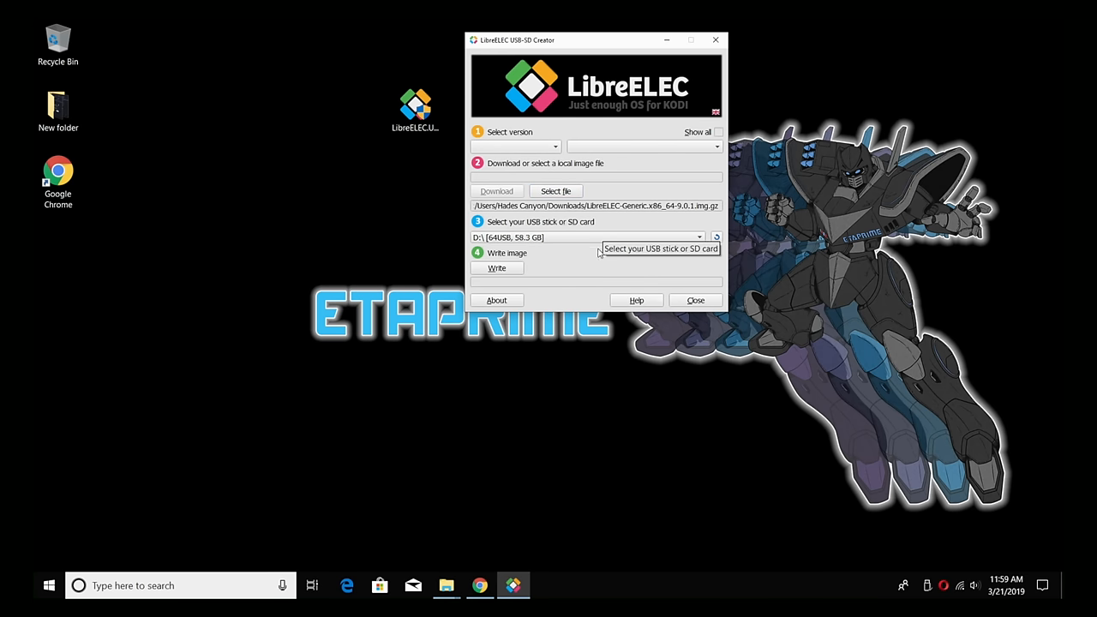
- Write the image onto the D:\ [64USB] stick, confirming it will be wiped
left_click(497, 268)
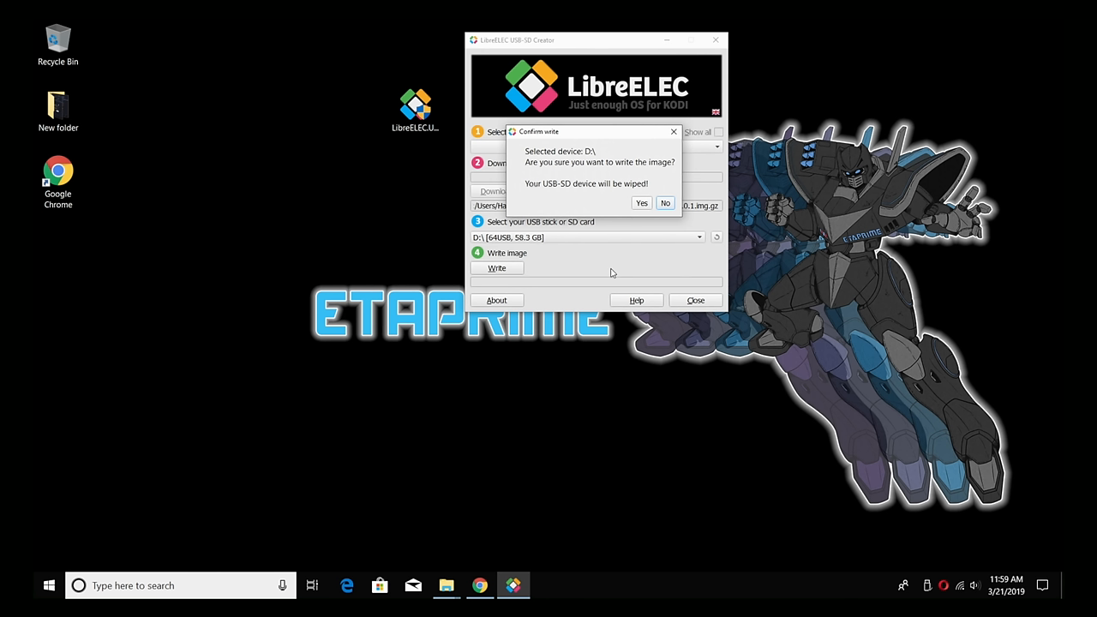
mouse_move(567, 195)
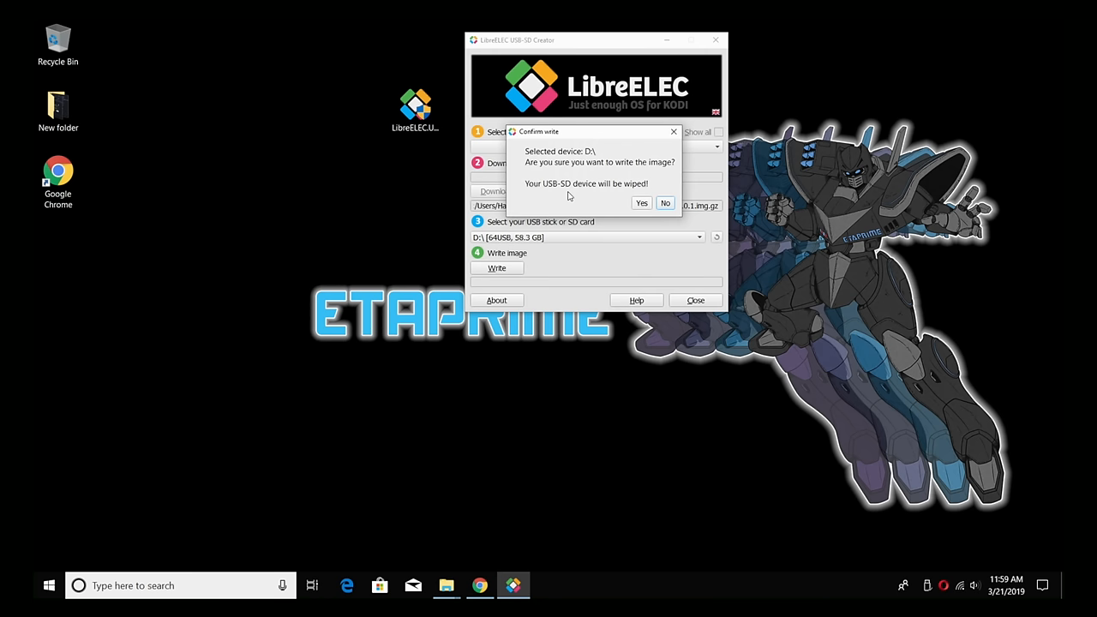
left_click(641, 202)
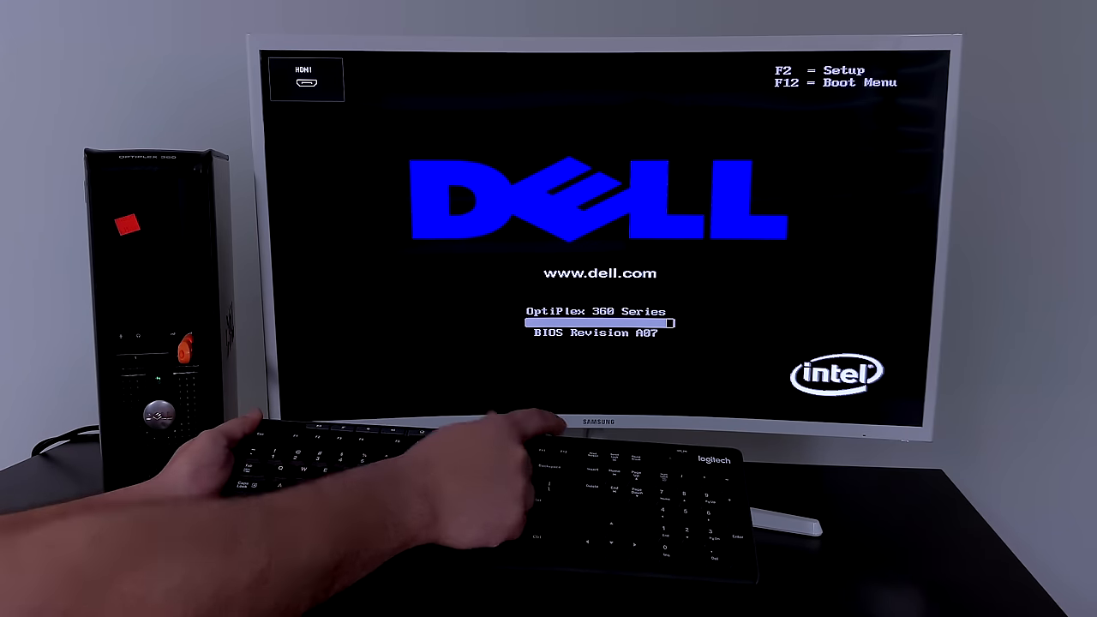
- Bring up the Dell one-time Boot Device Menu with F12 at the splash screen
key("F12")
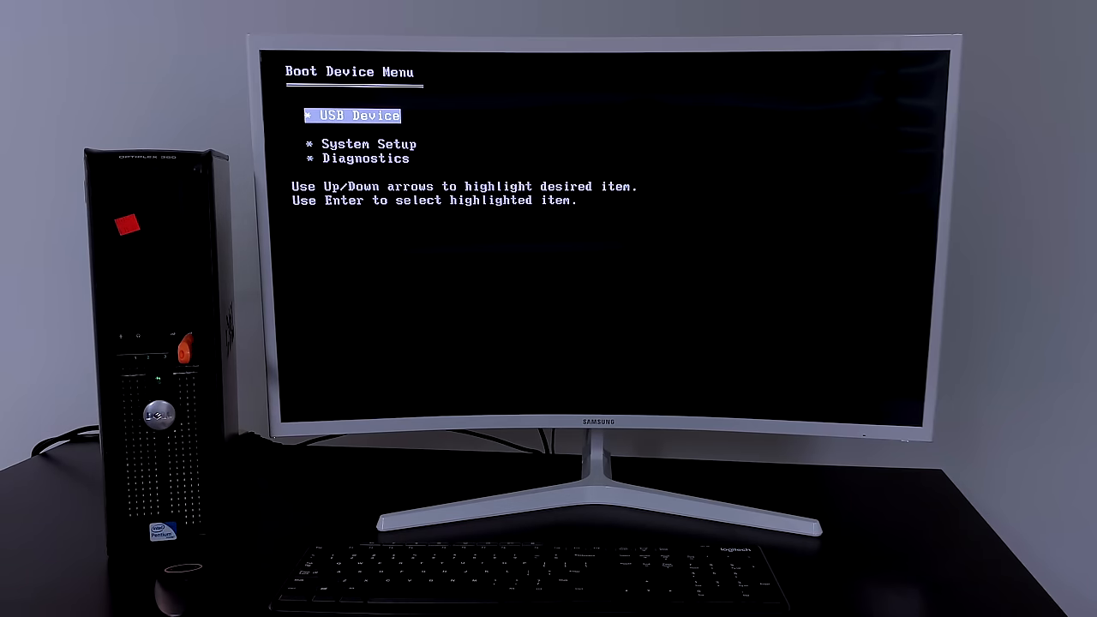
- Boot from USB Device and enter 'run' at the SYSLINUX prompt to run LibreELEC live
key("enter")
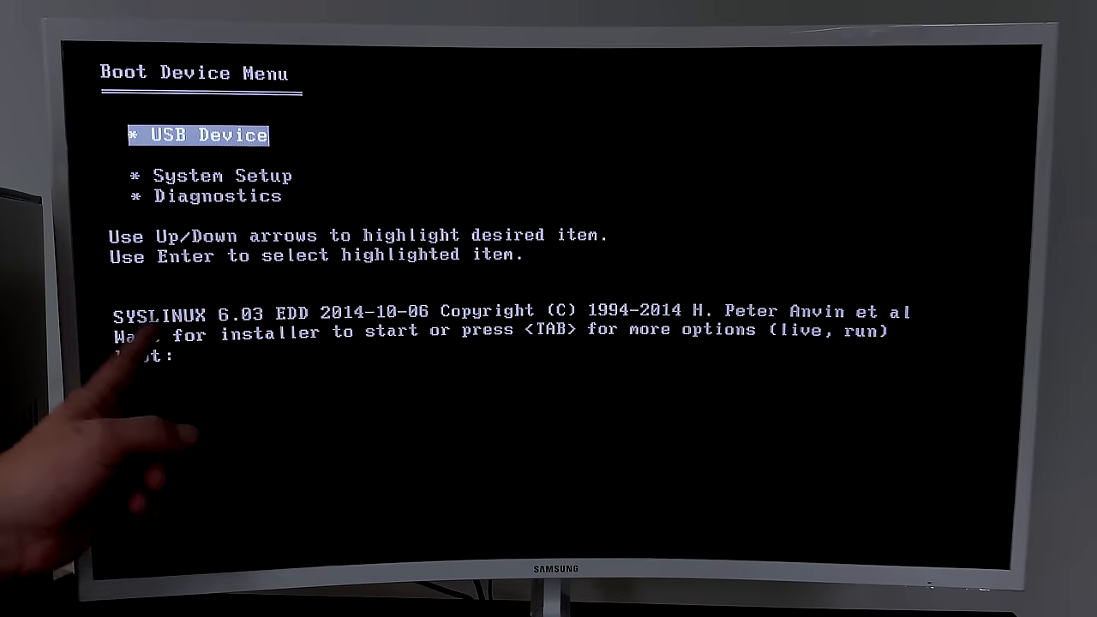
type("ru")
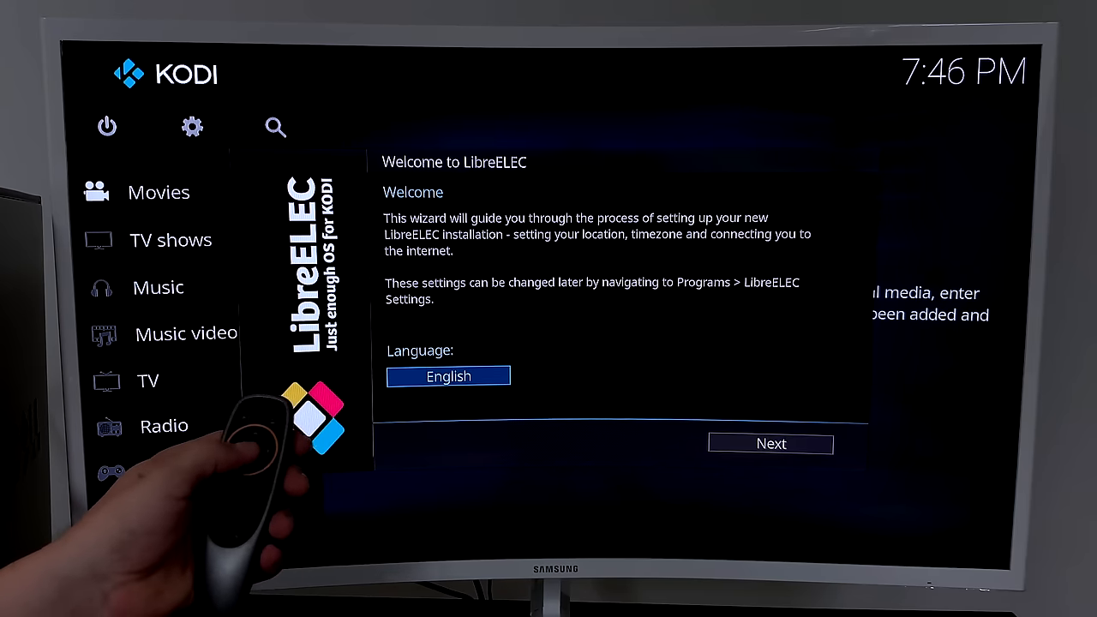
- Keep English and the LibreELEC hostname through the welcome wizard to reach Kodi's main menu
left_click(449, 375)
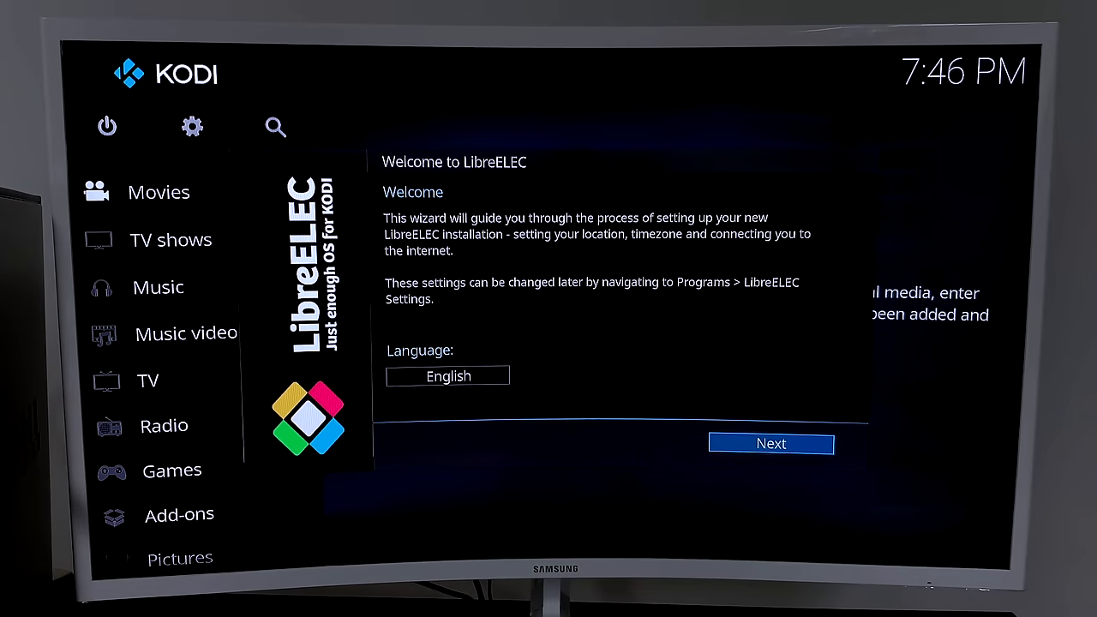
left_click(769, 442)
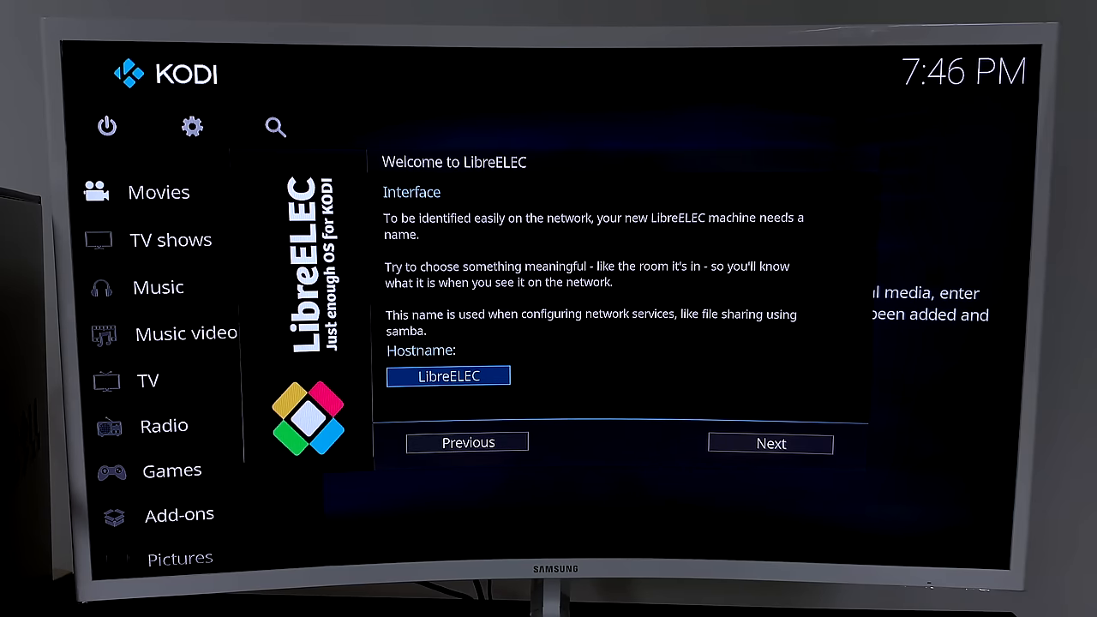
left_click(769, 442)
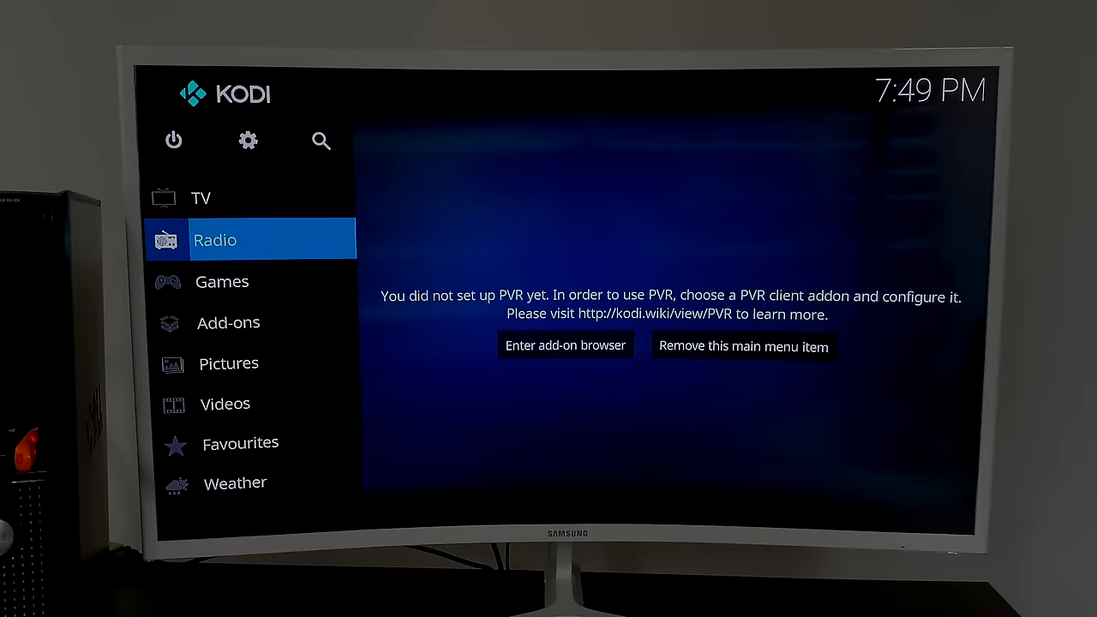
- Browse to Video add-ons in the official Kodi Add-on repository
left_click(228, 322)
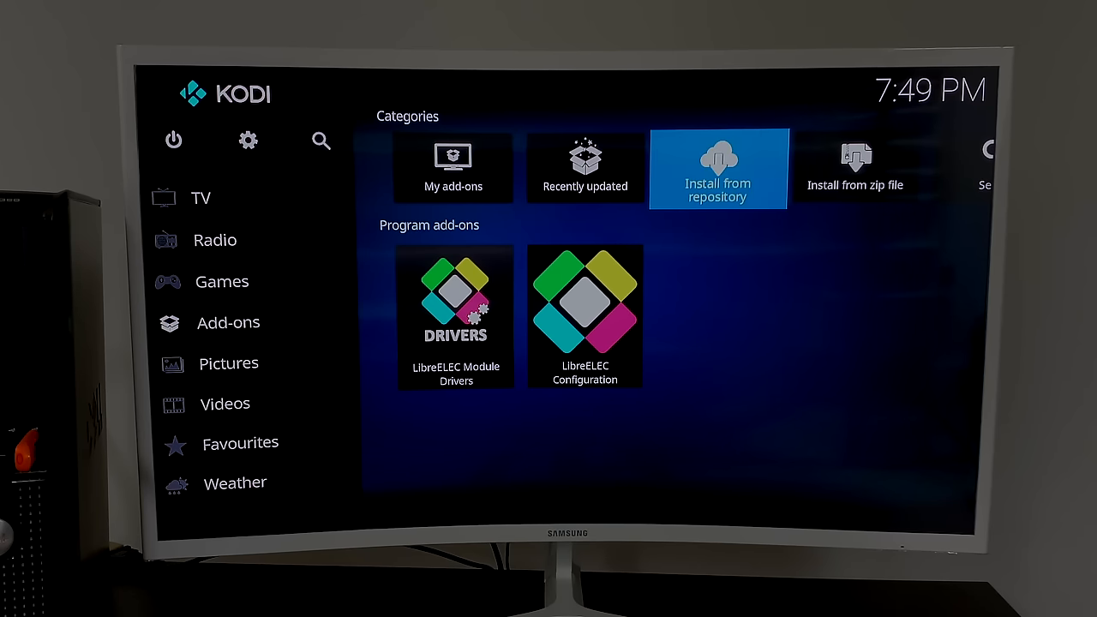
left_click(717, 168)
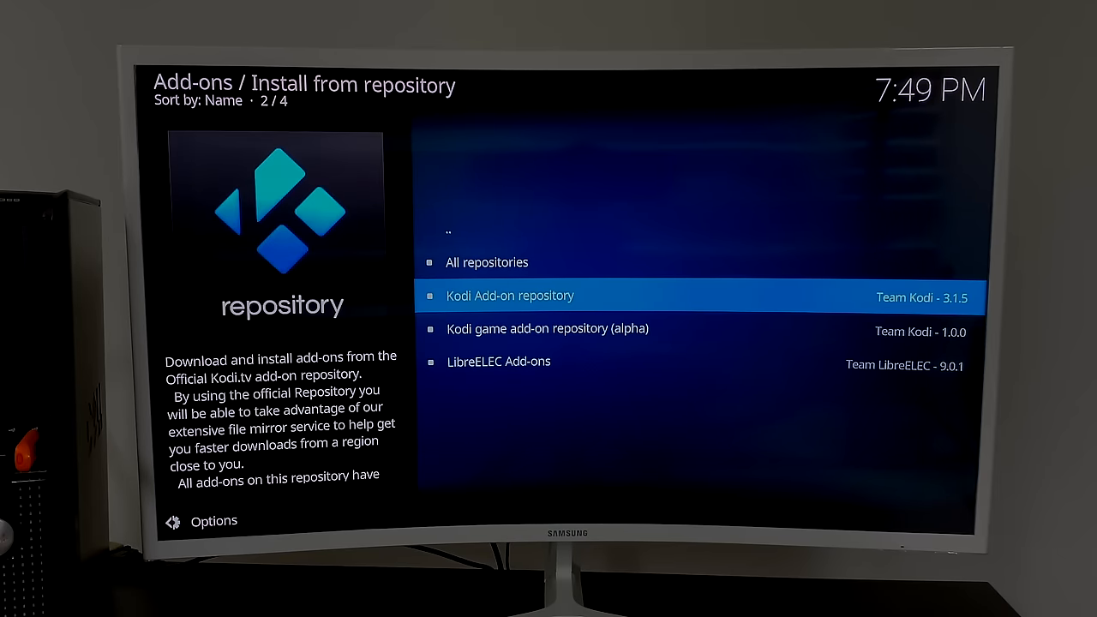
left_click(511, 294)
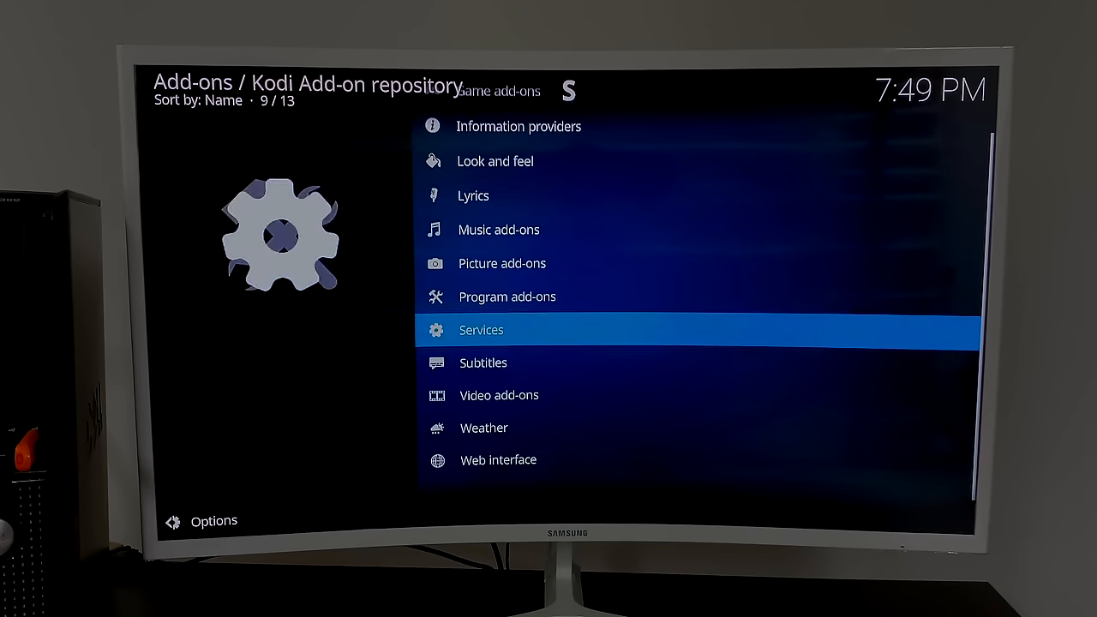
left_click(499, 394)
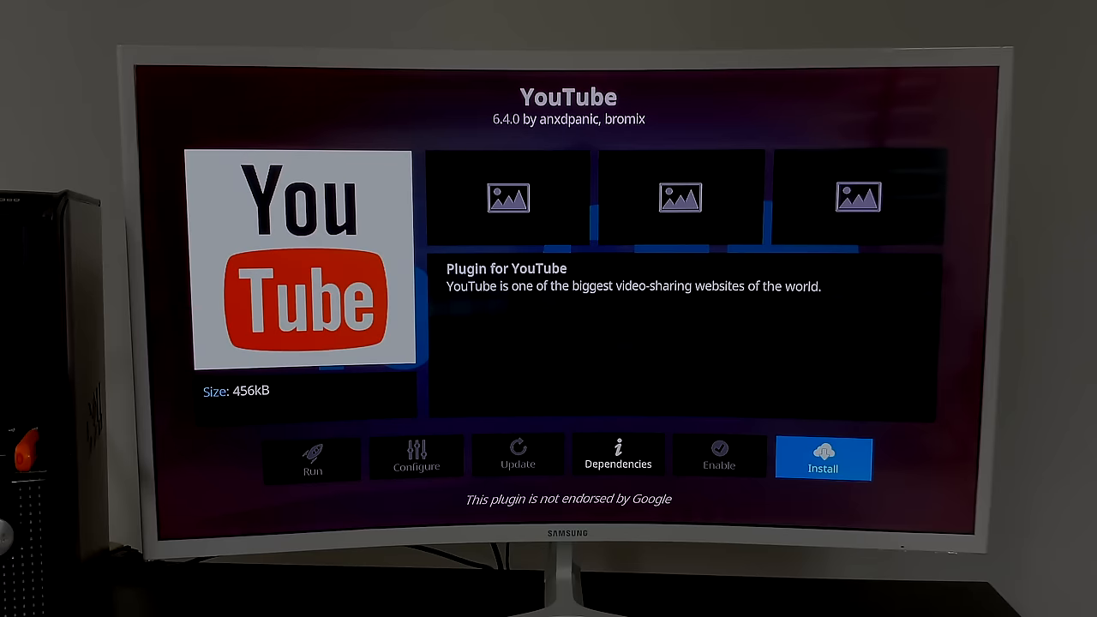
- Install YouTube, FOX Sports NL and HGTV, accepting their extra dependencies
left_click(822, 459)
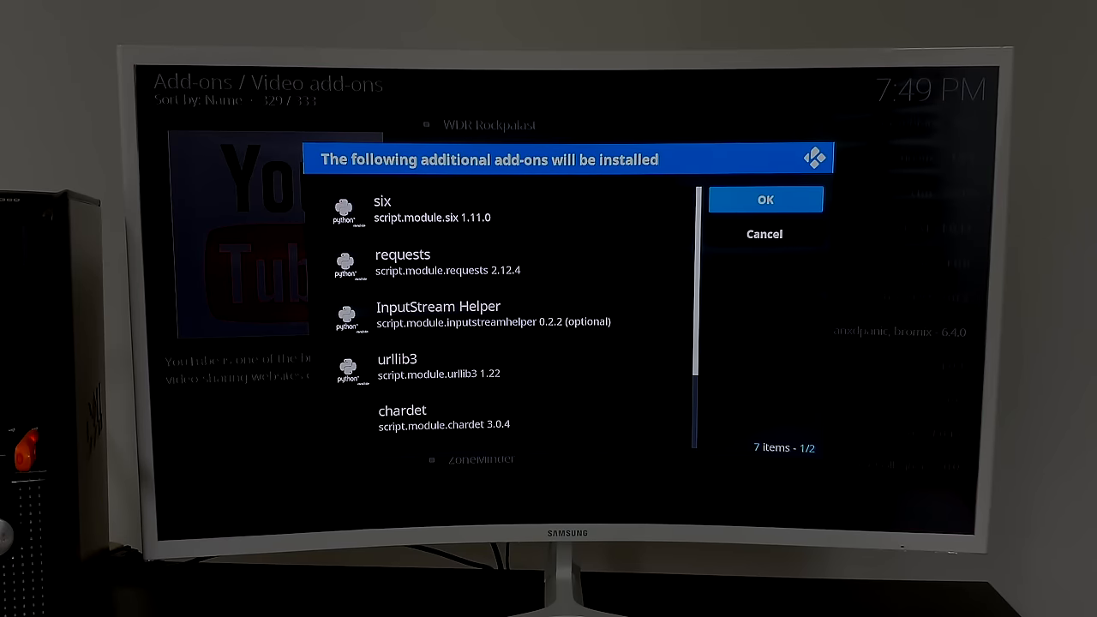
left_click(765, 199)
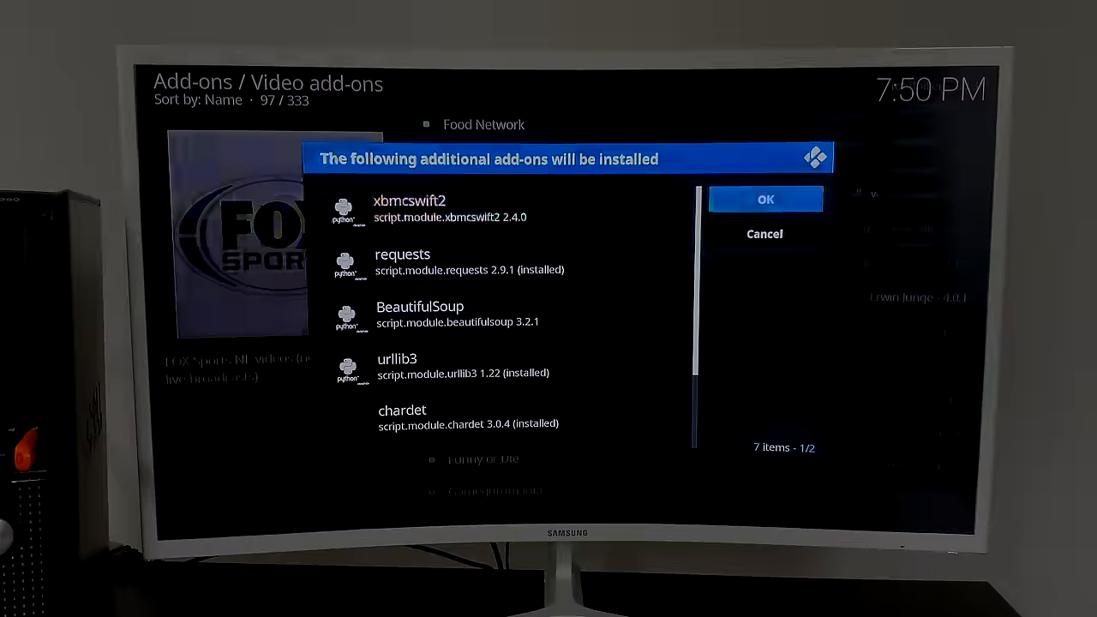
left_click(764, 199)
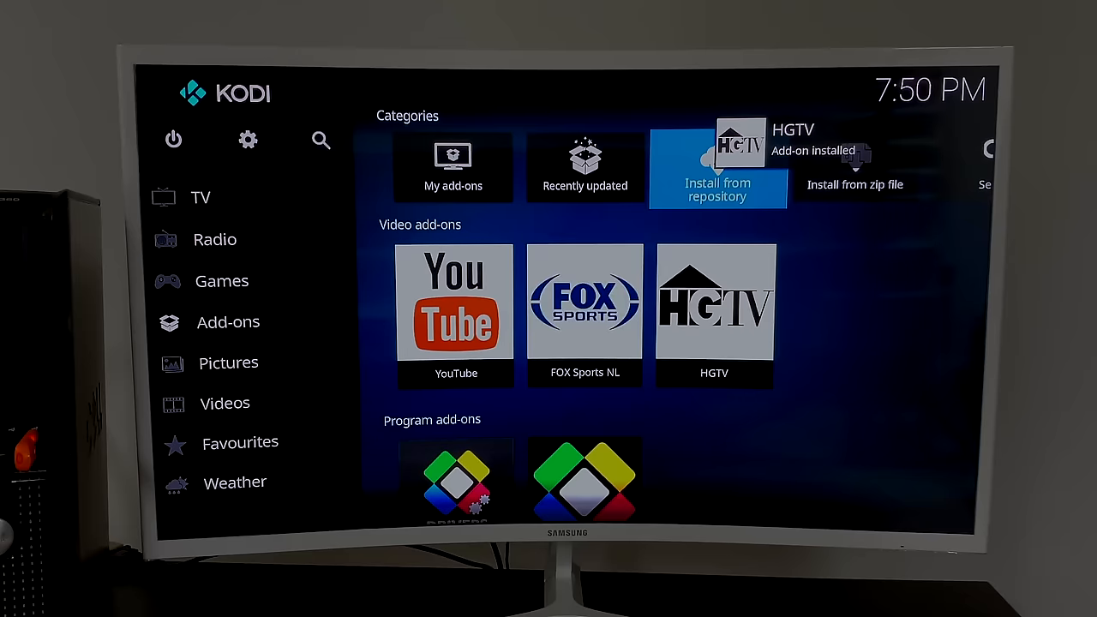
- Play the HGTV episode Family of Five Seeks Open Home, then head back toward the home menu
left_click(223, 281)
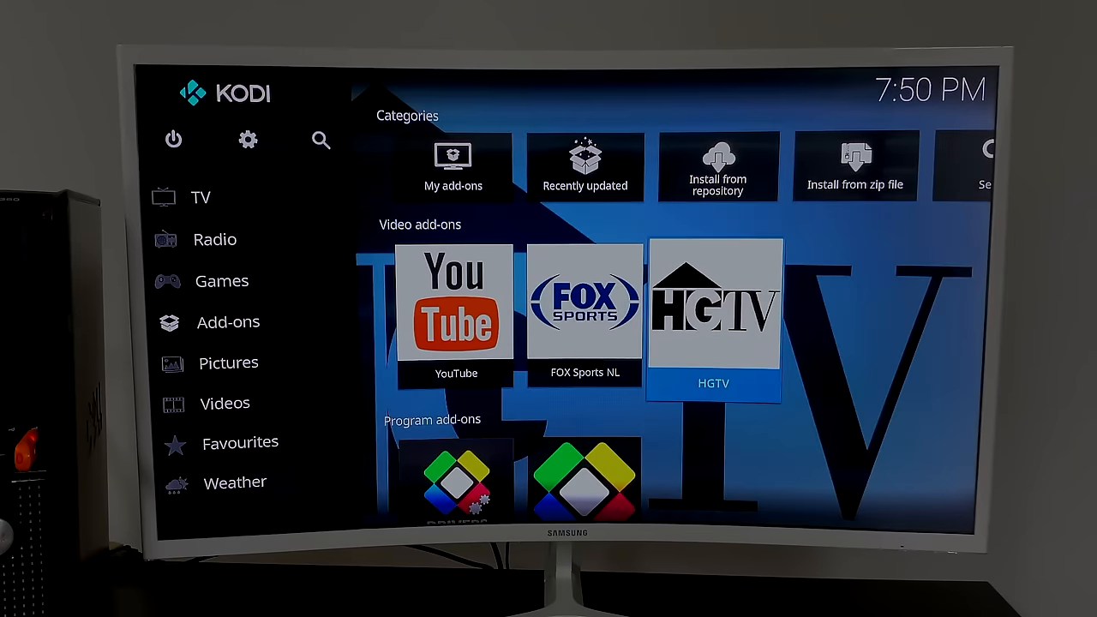
left_click(713, 301)
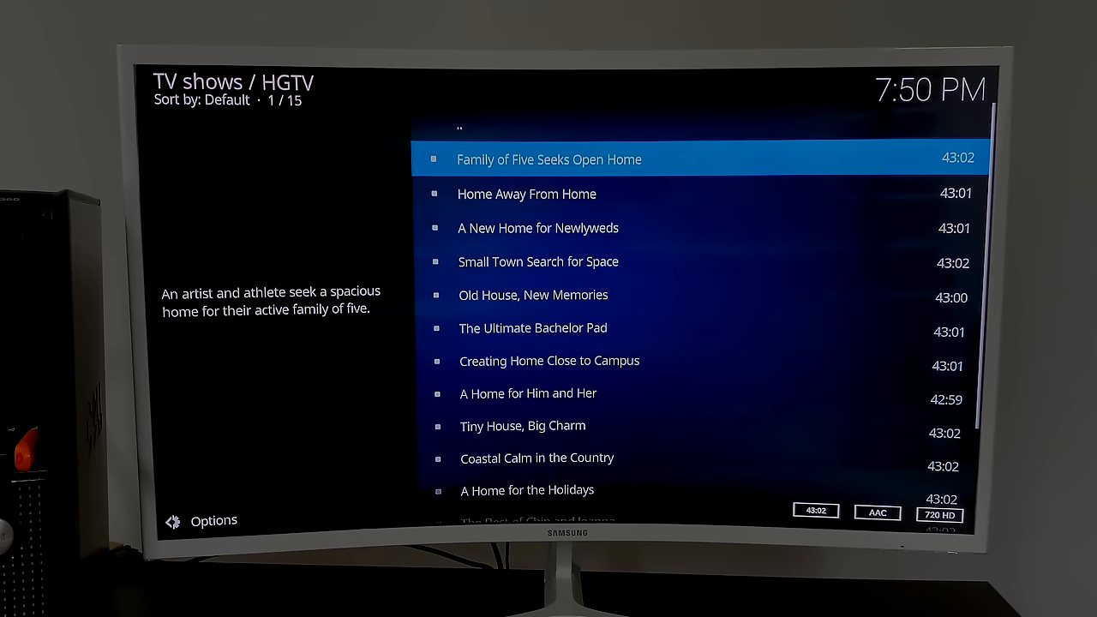
left_click(549, 160)
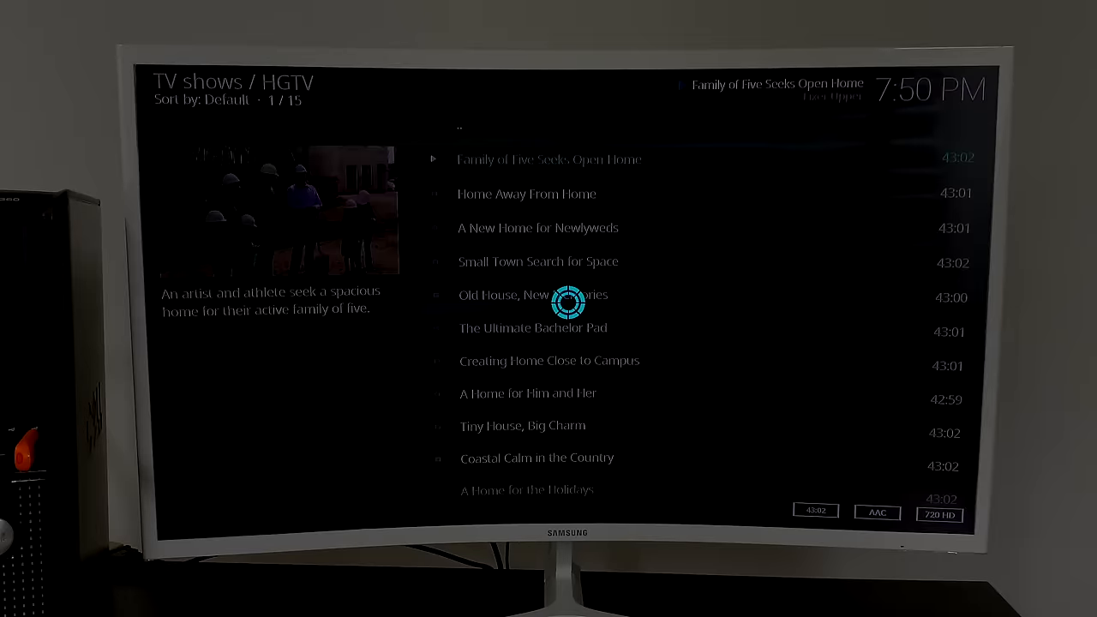
left_click(548, 159)
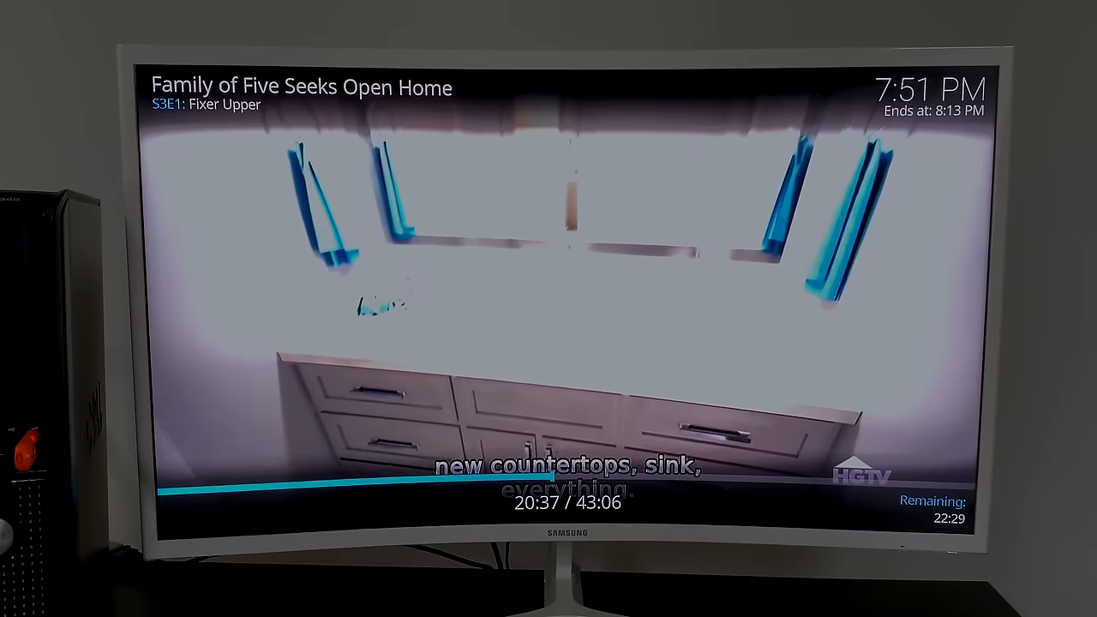
key("Right")
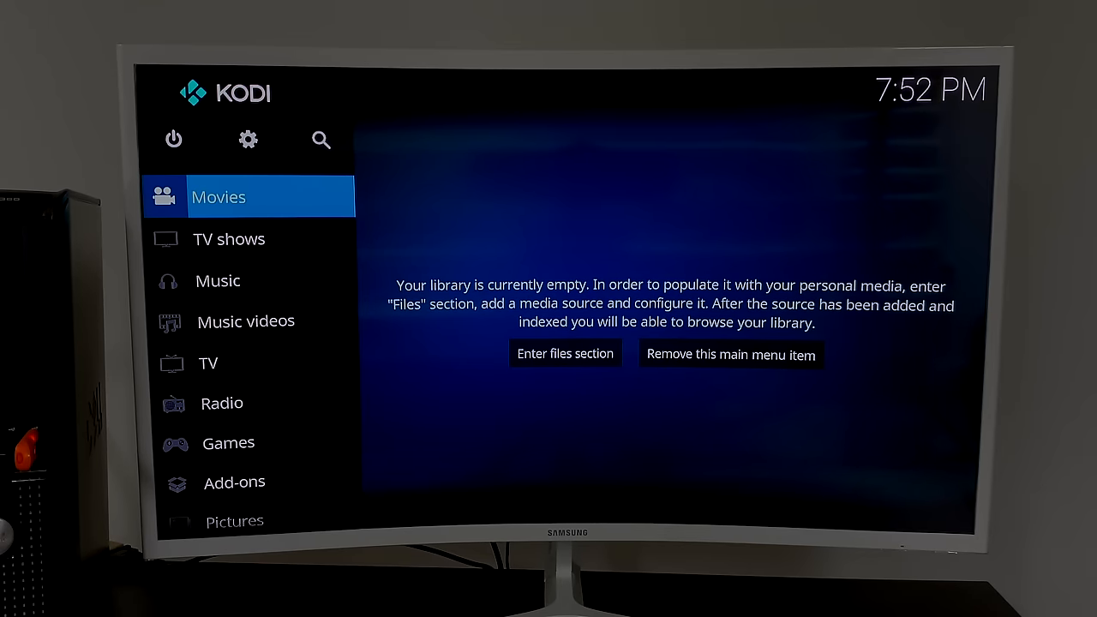
- Add /storage/backup from the root filesystem as a video source named backup
left_click(566, 353)
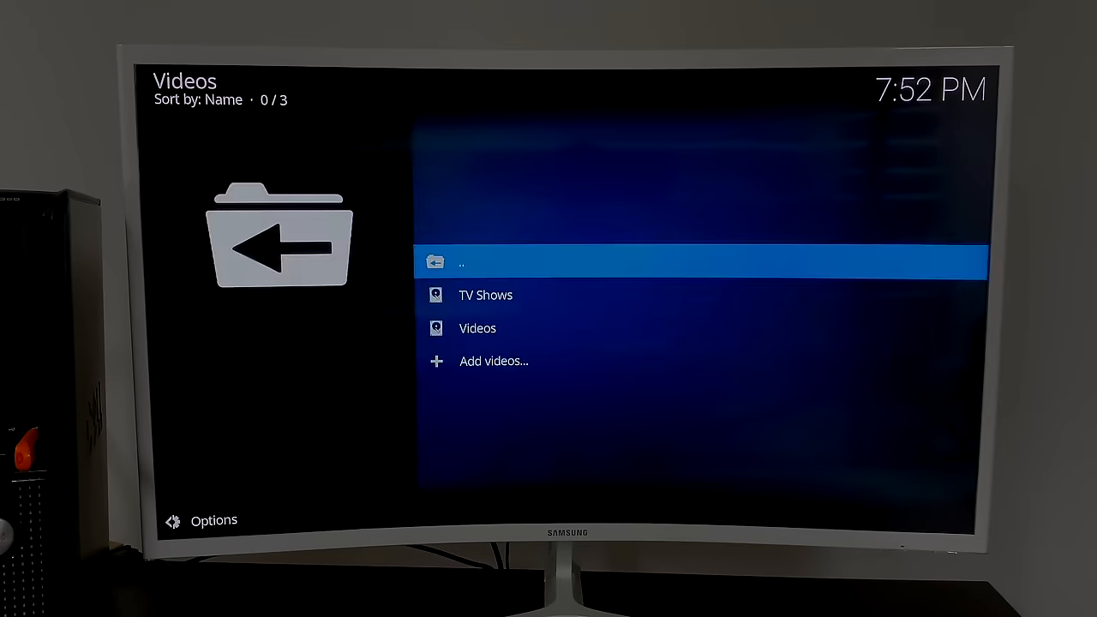
left_click(493, 360)
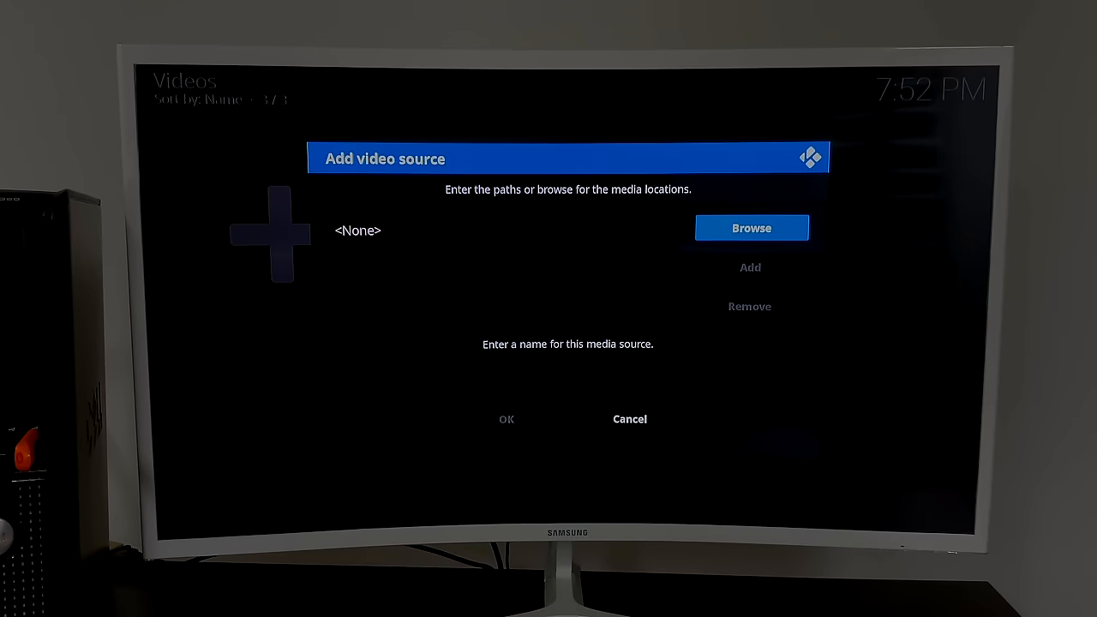
left_click(750, 227)
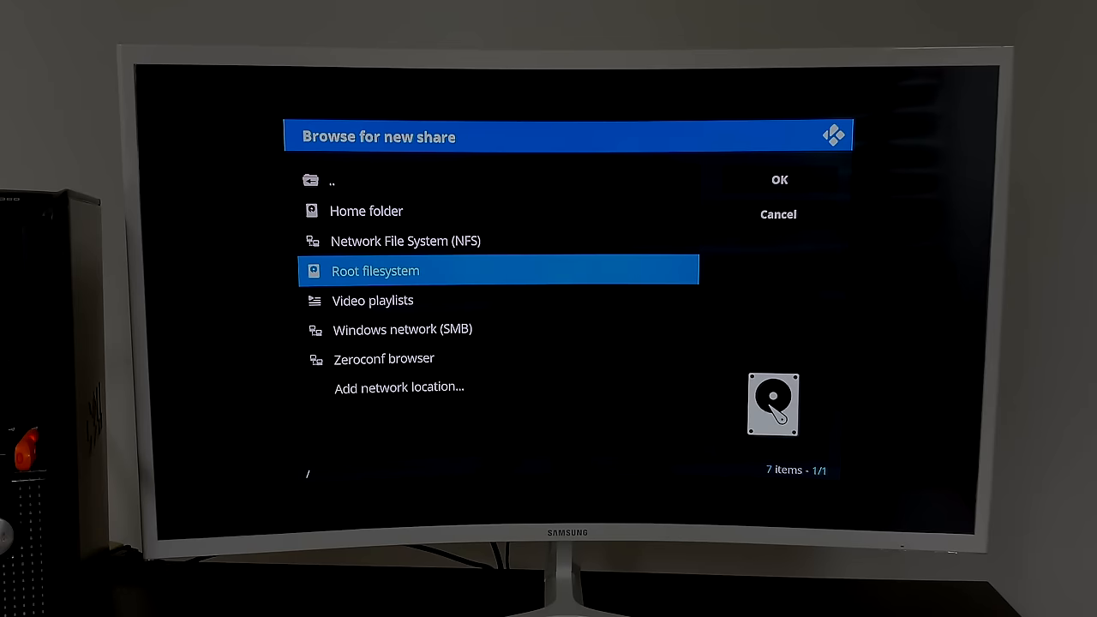
double_click(375, 270)
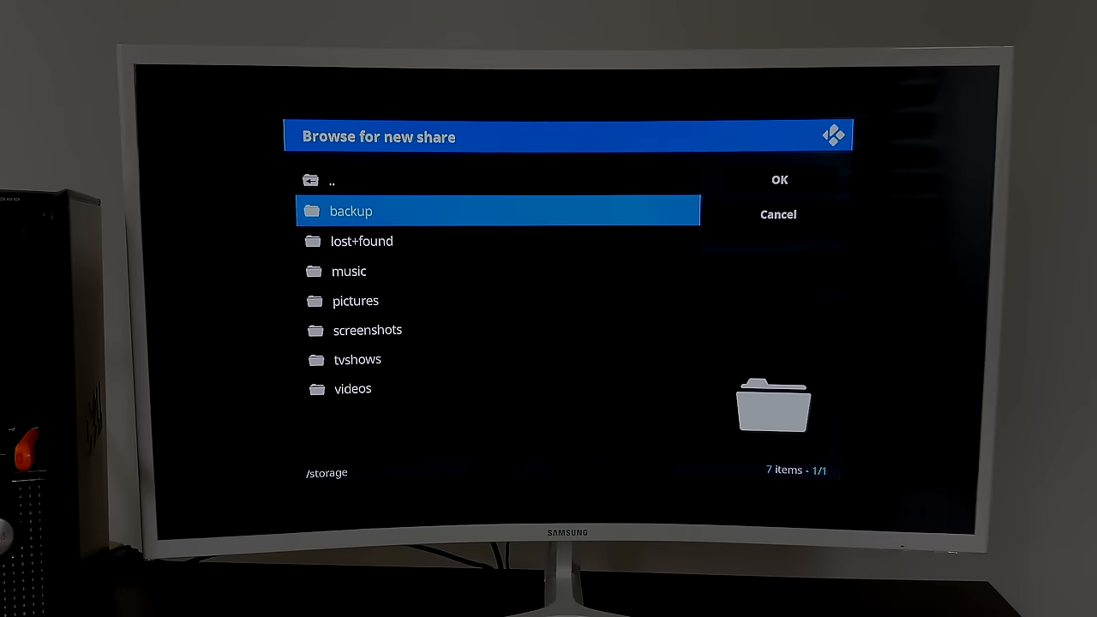
double_click(351, 211)
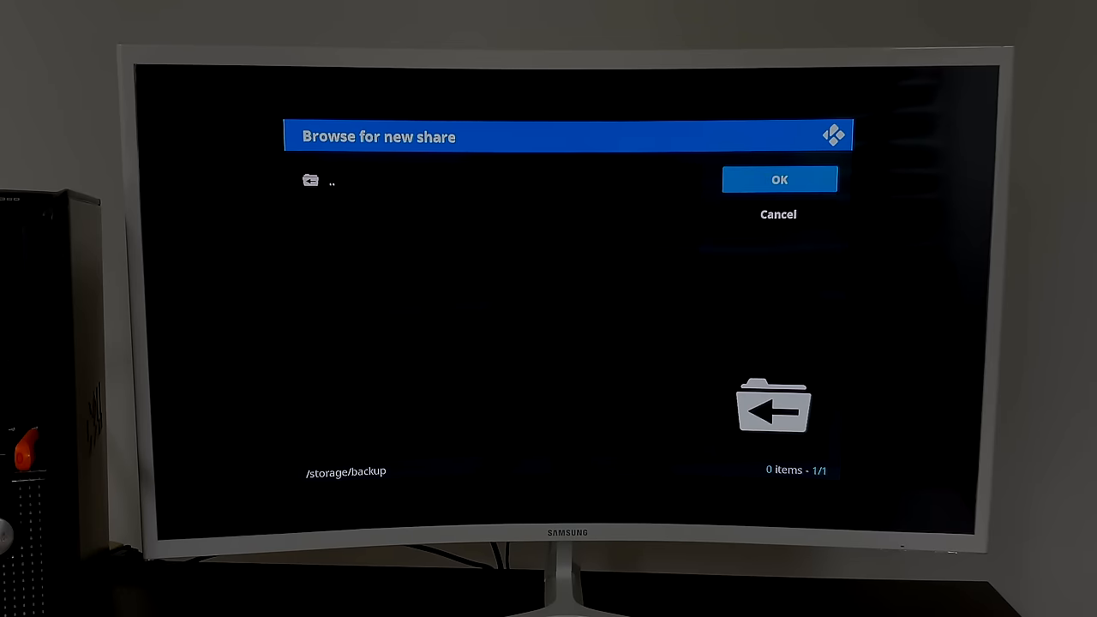
left_click(778, 180)
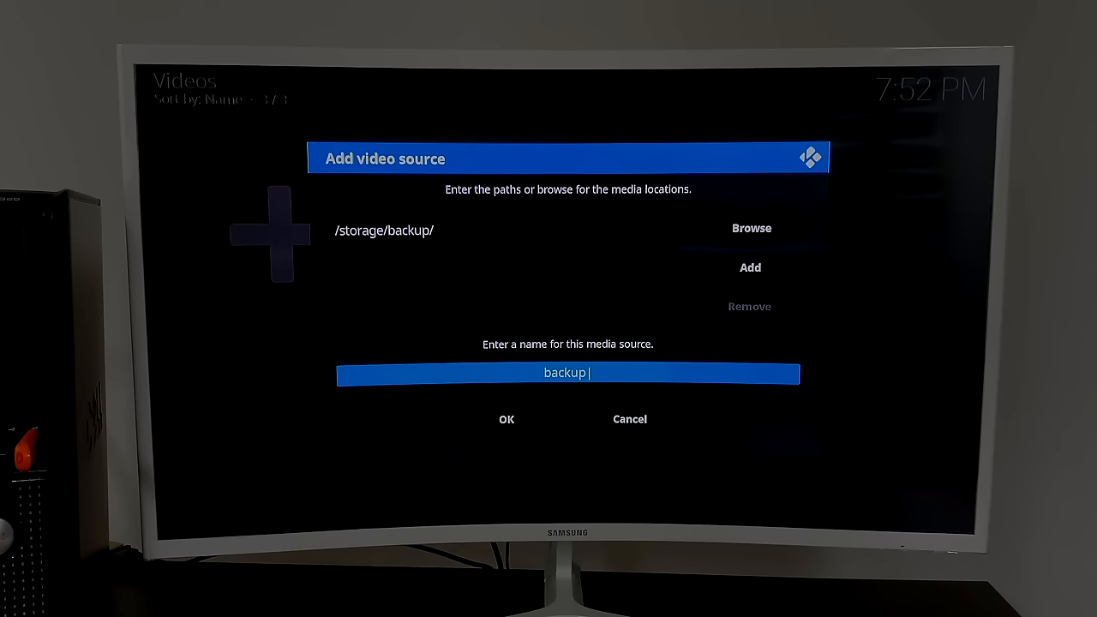
left_click(507, 418)
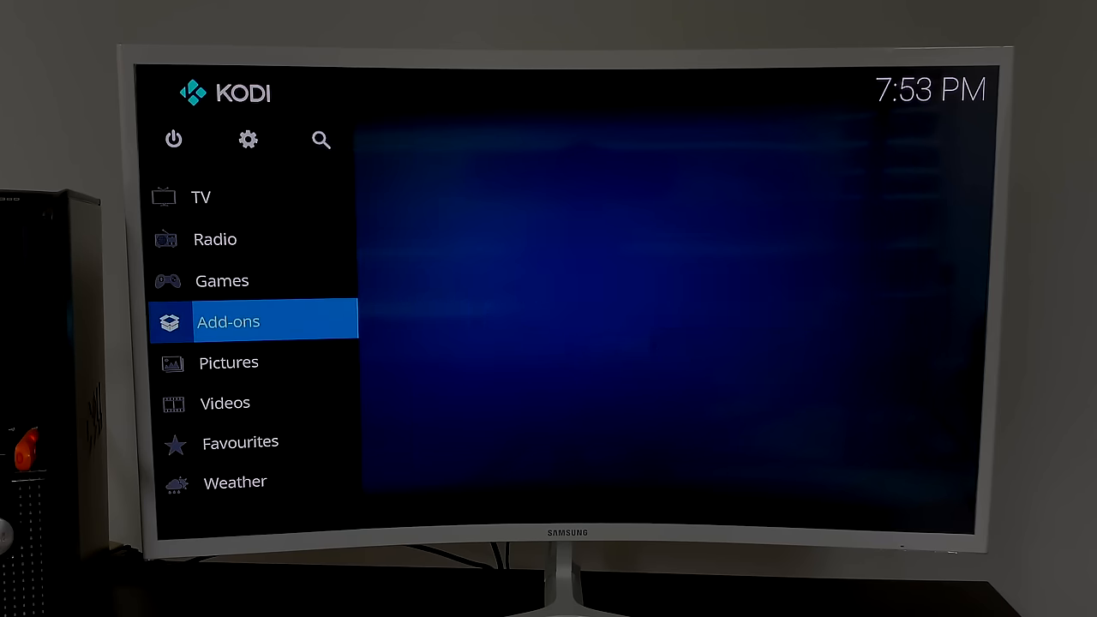
- Browse the repository's Video add-ons list down past HGTV, marked installed
left_click(228, 322)
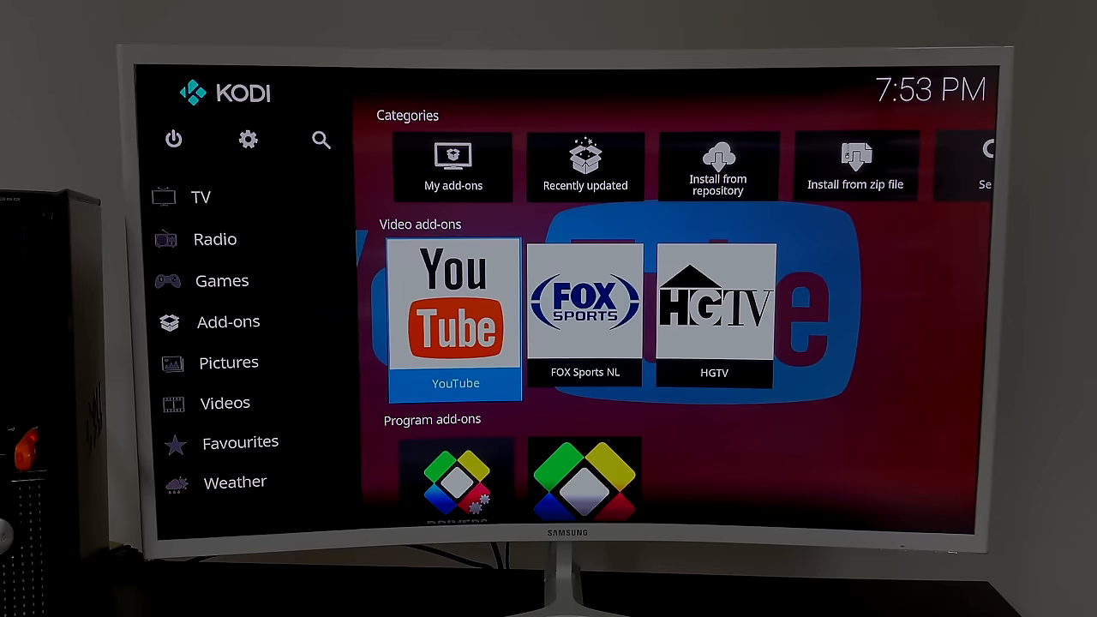
left_click(713, 312)
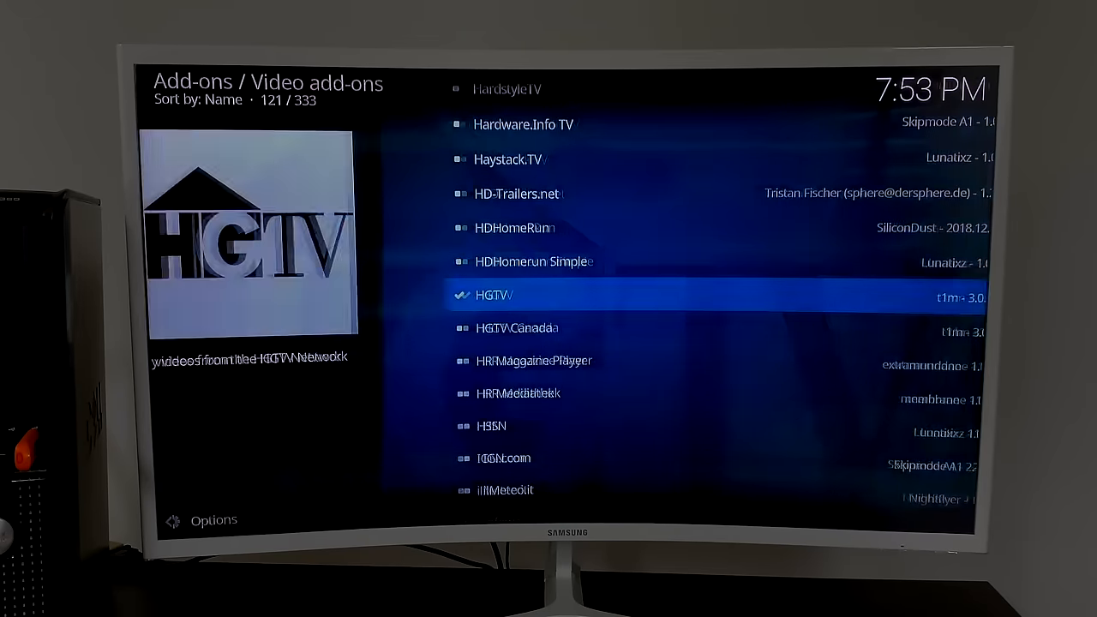
scroll("down", 3)
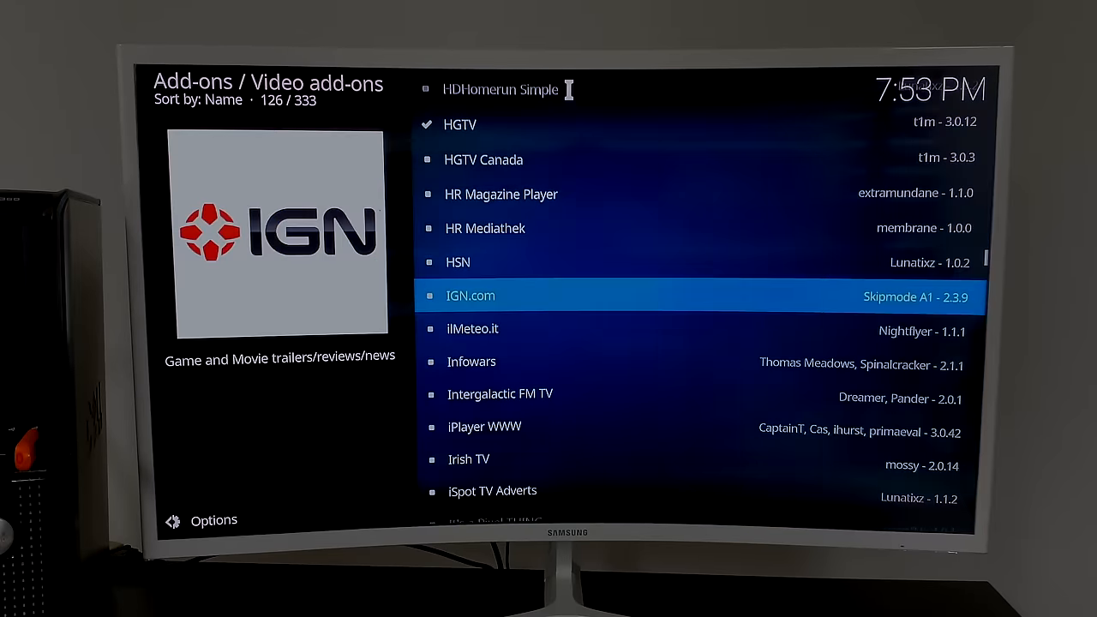